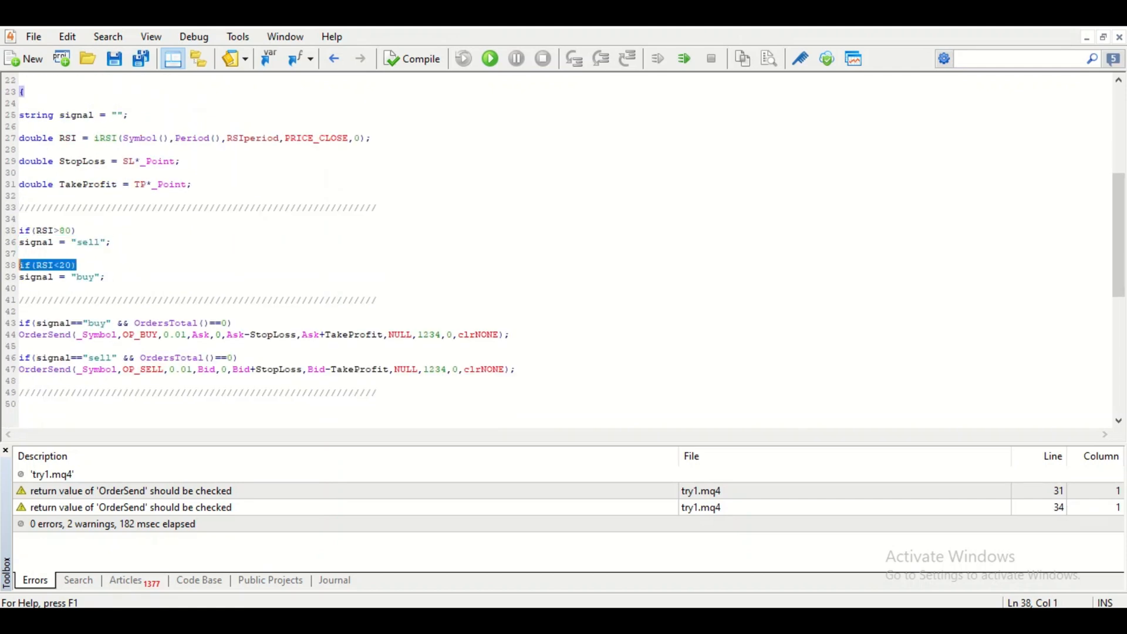
Scroll to the end of try1.mq4 below the final divider comment
scroll(down, 3)
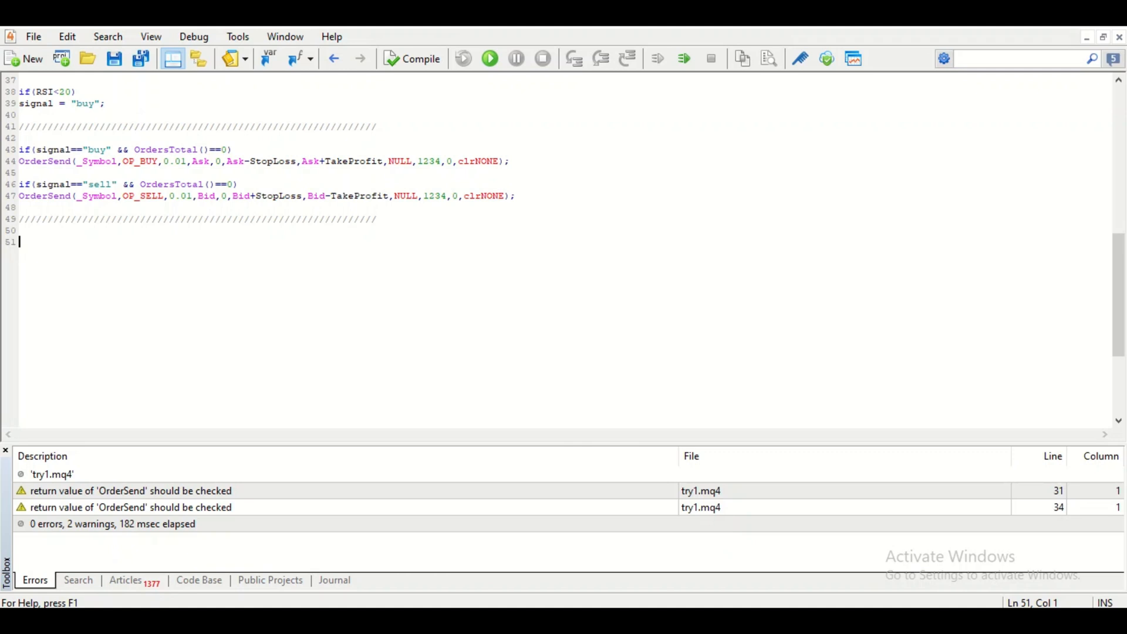
Start an //AUTOCLOSE section declaring int PositionIndex and begin a second int declaration
text(..AU)
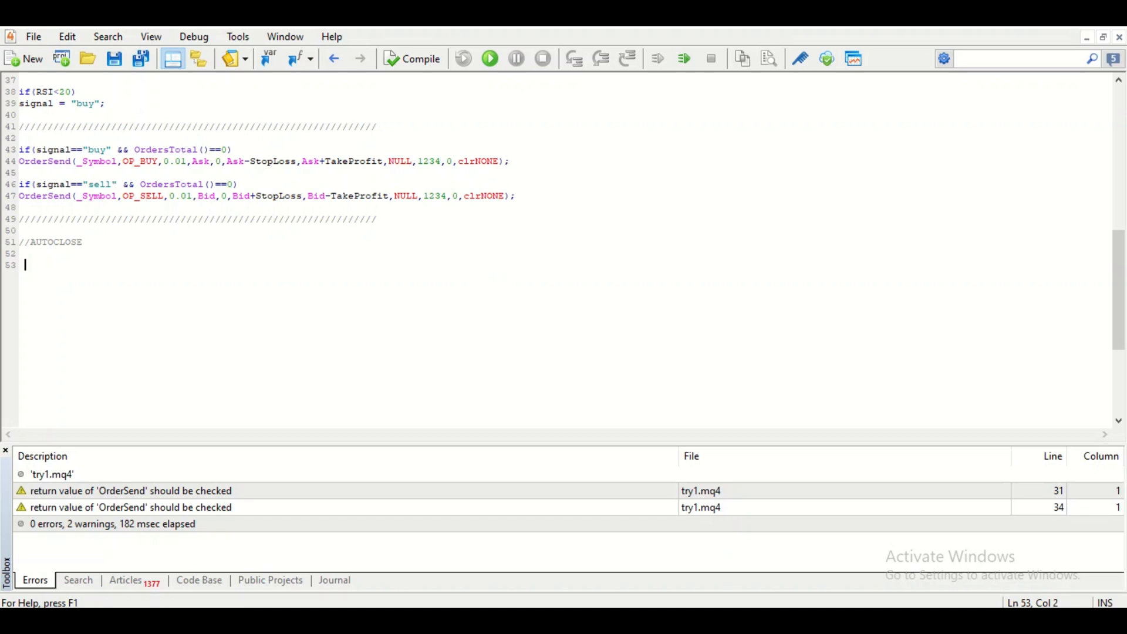
text(int)
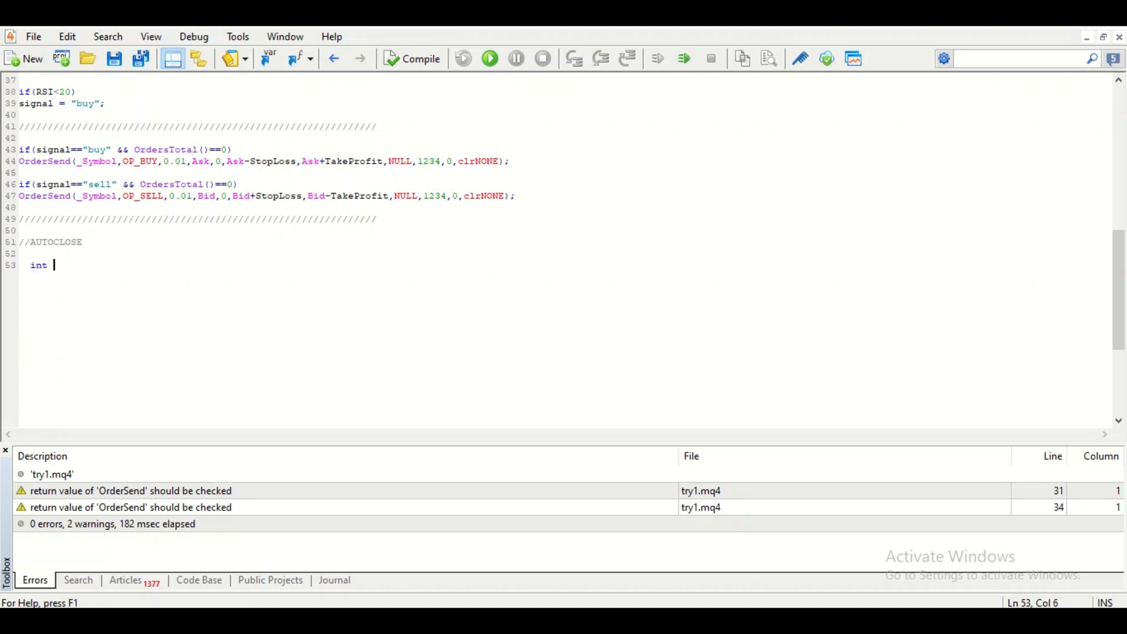
text(PositionIndex;)
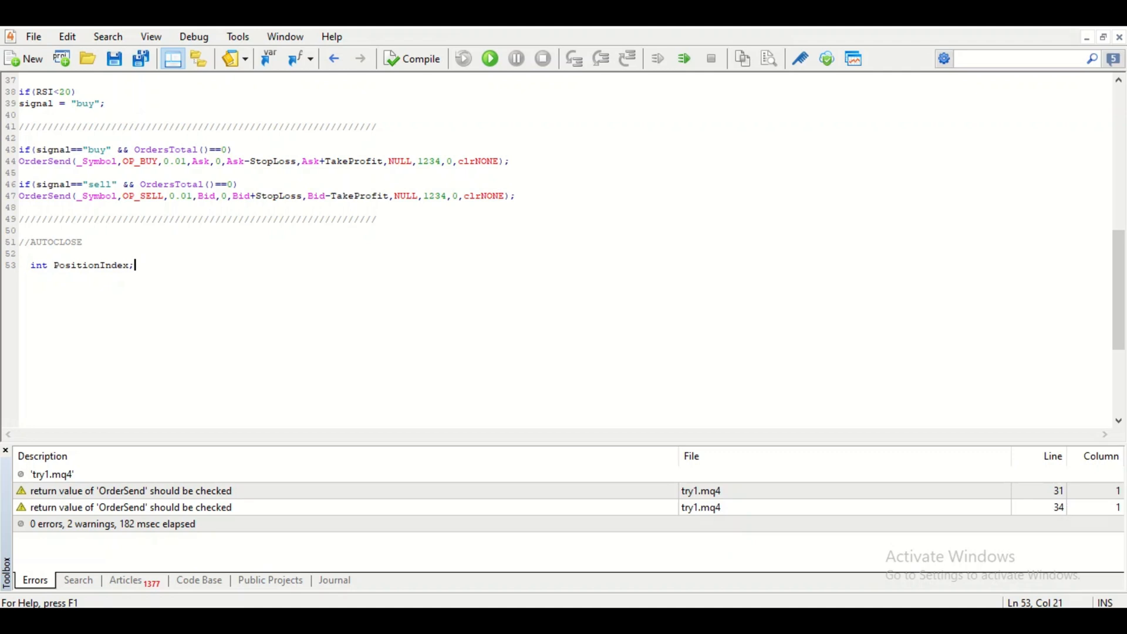
text(int)
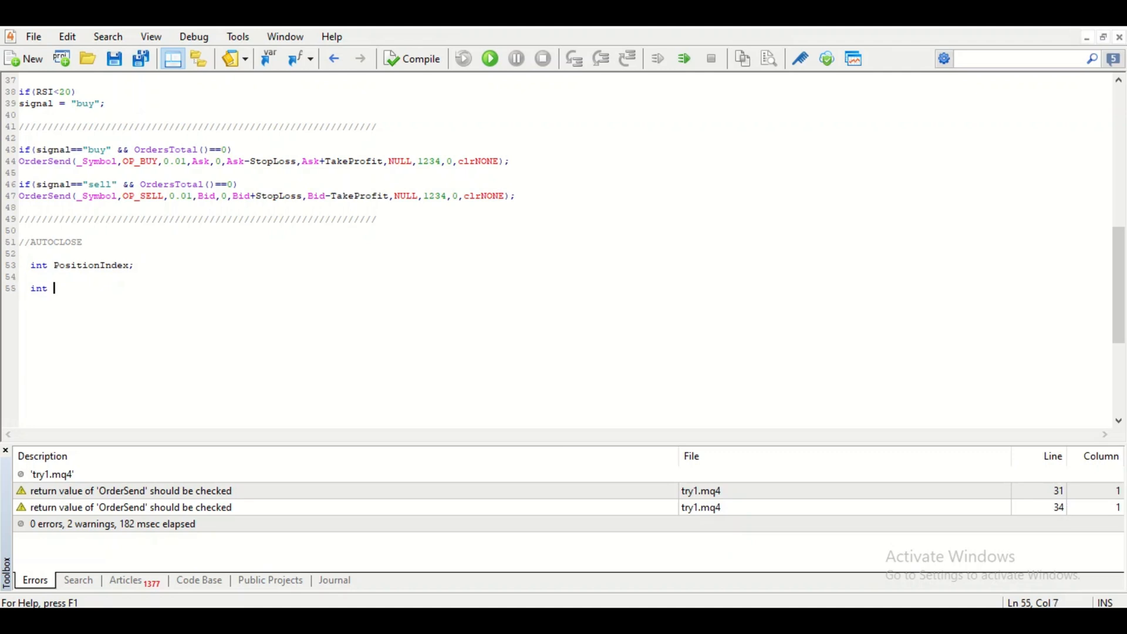
Declare int TotalNoOrders = OrdersTotal() and begin for(PositionIndex; loop header
text(Total)
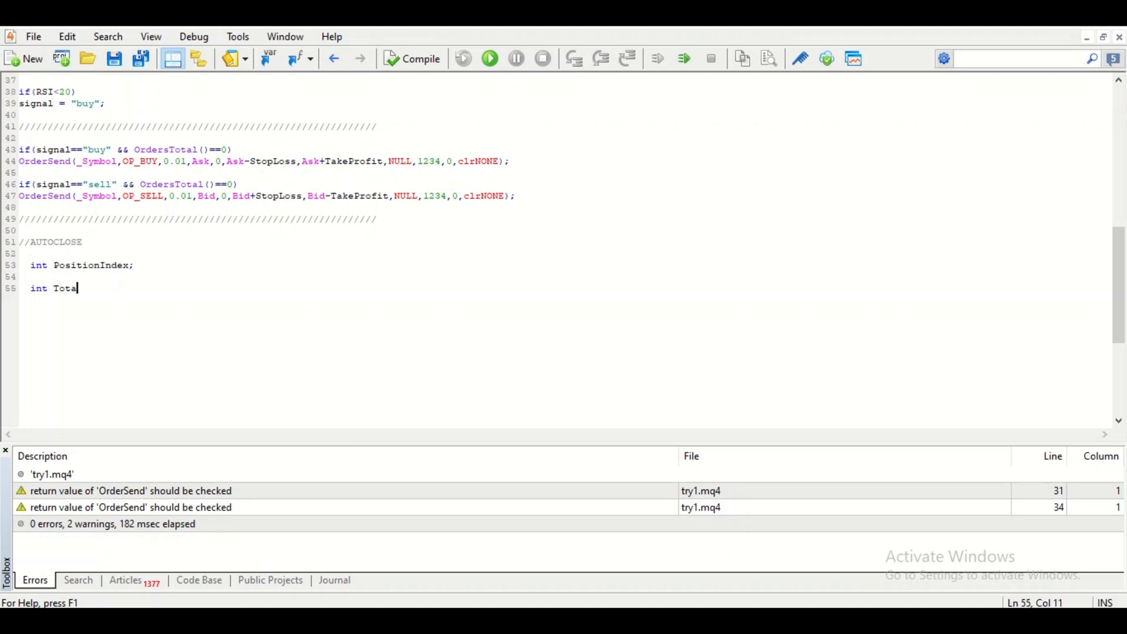
text(lNoOrders; =)
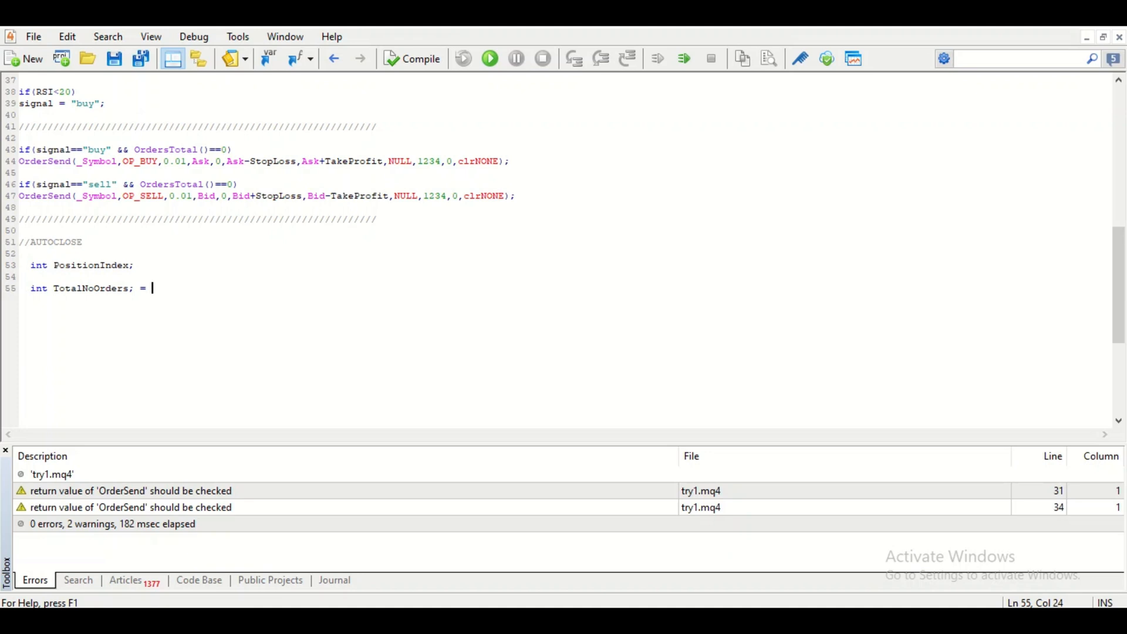
text(OrdersTotal();)
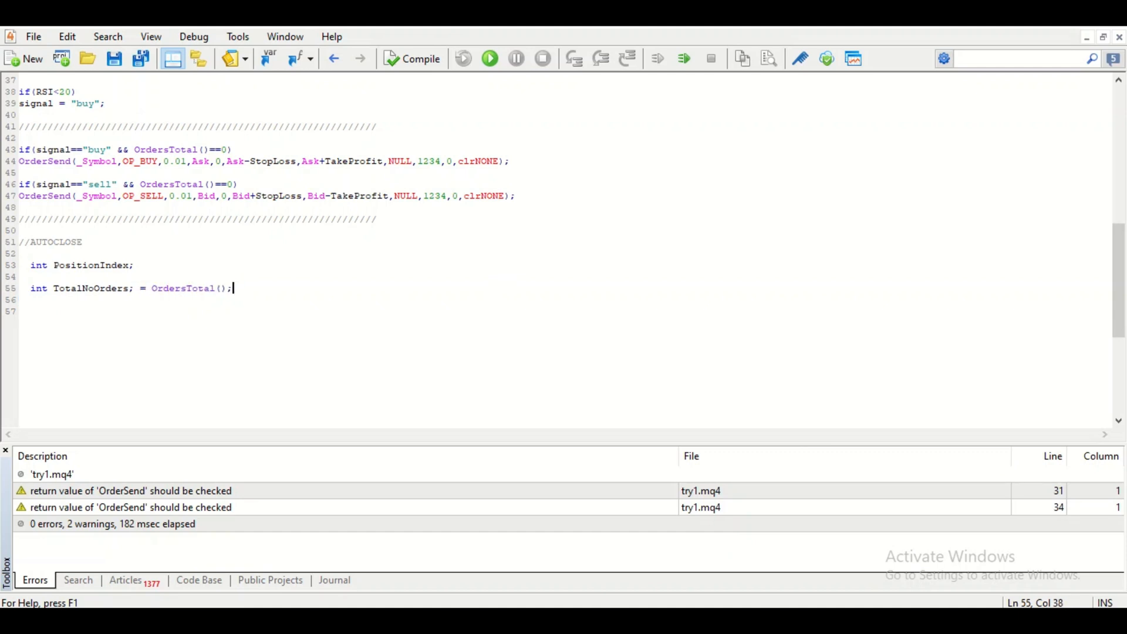
text(for(PositionIndex;)
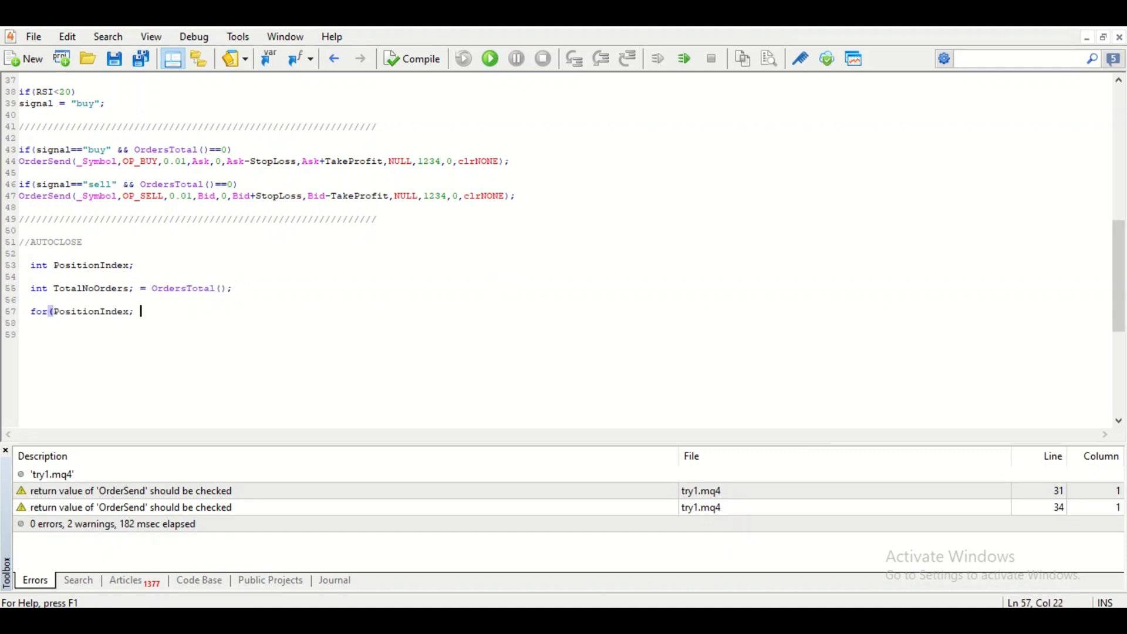
Complete the header as for(PositionIndex = TotalNoOrders -1; PositionIndex >= 0; PositionIndex --)
text(=To)
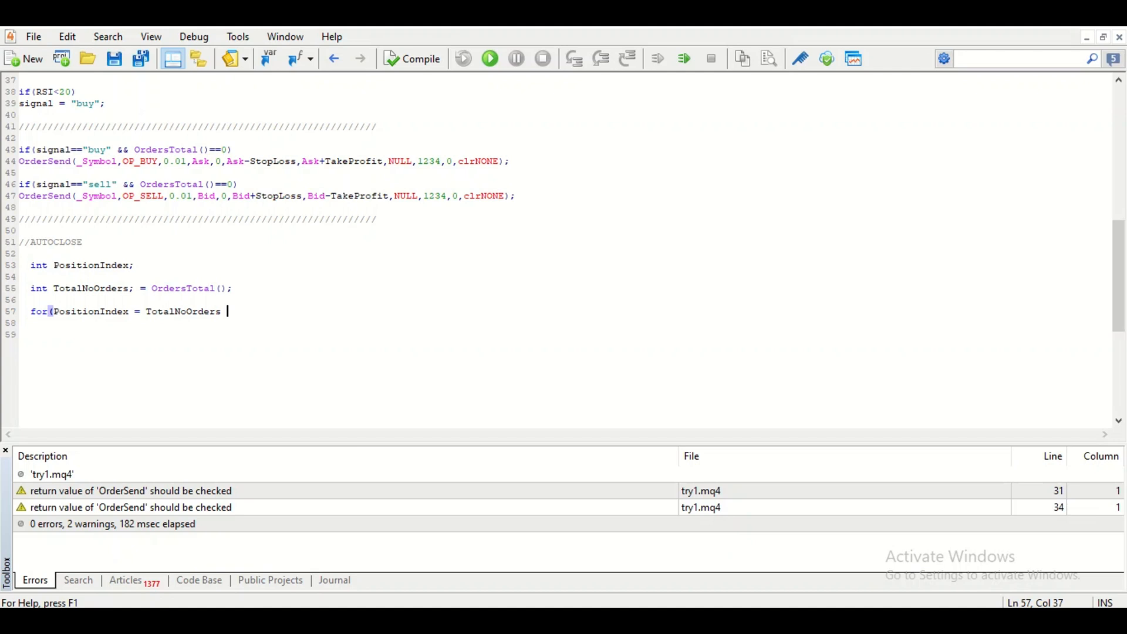
text(-1)
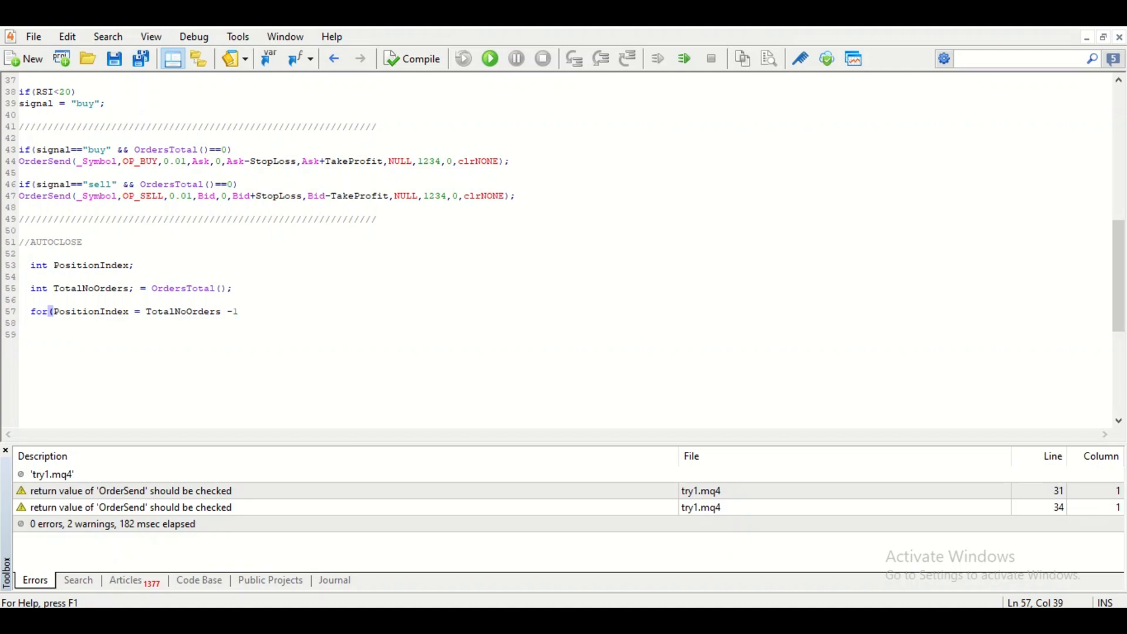
text(;)
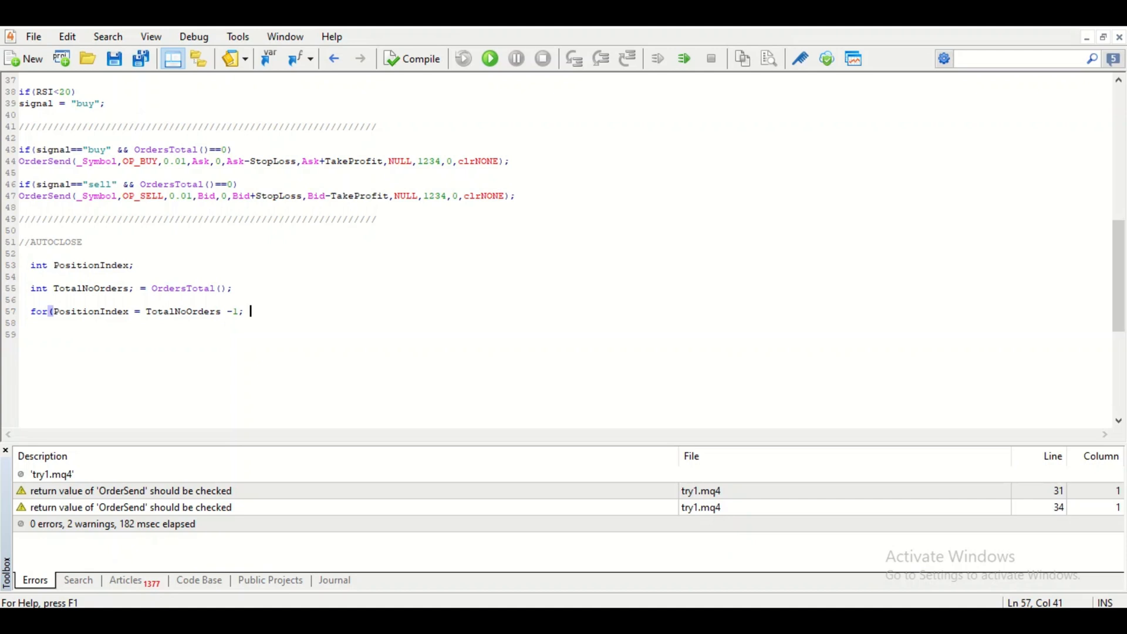
text(PositionIndex)
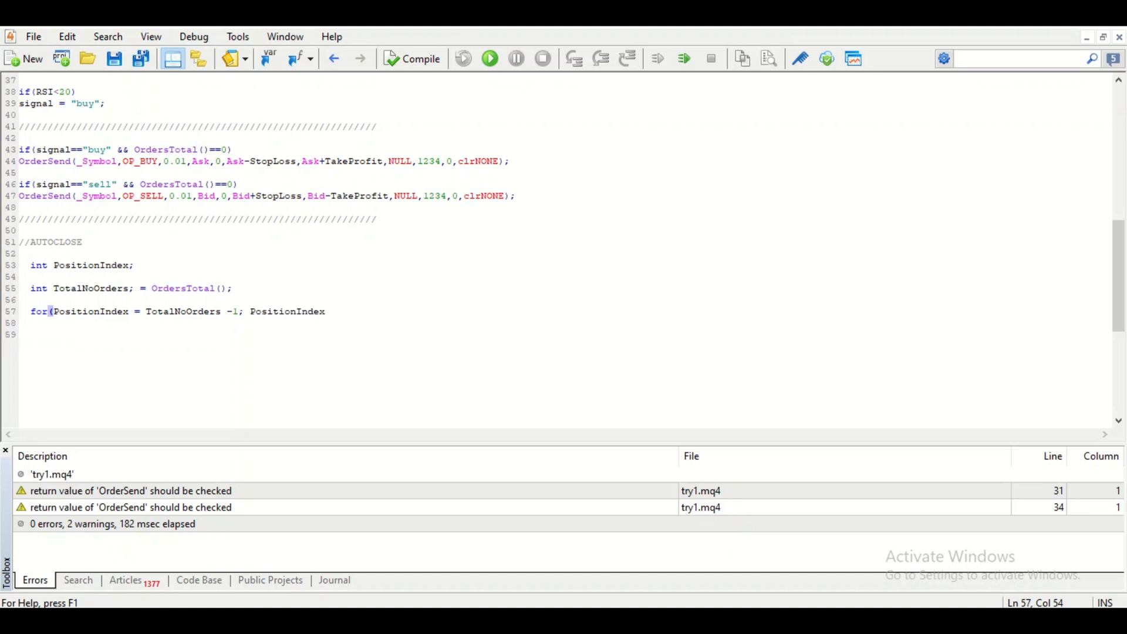
text(>= 0;)
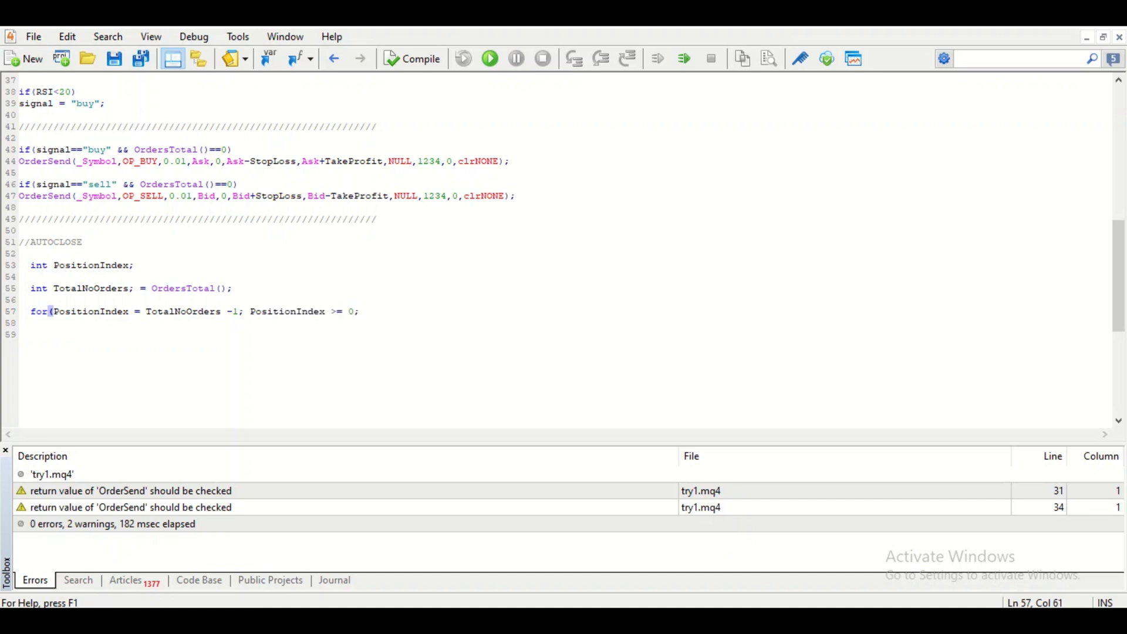
text(Po)
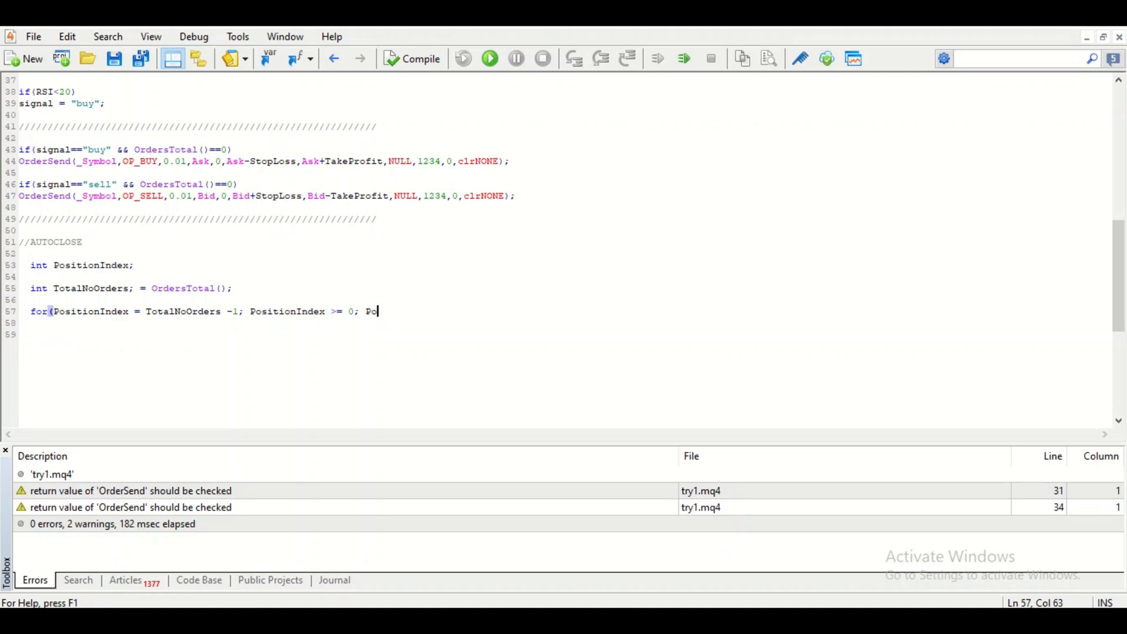
text(sitionIndex -)
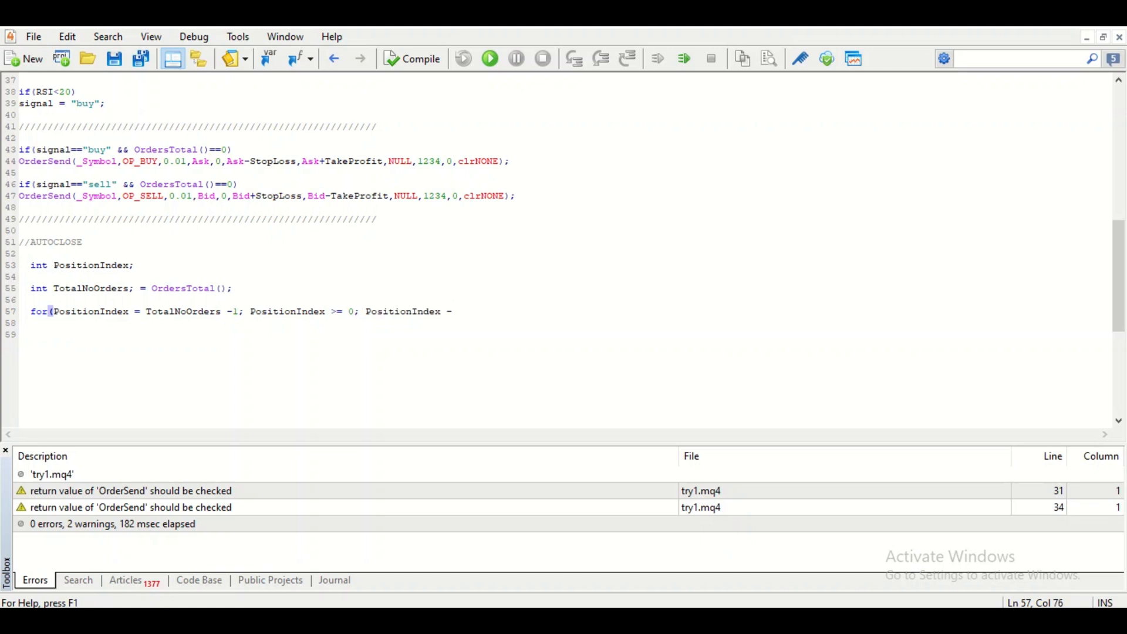
text(-))
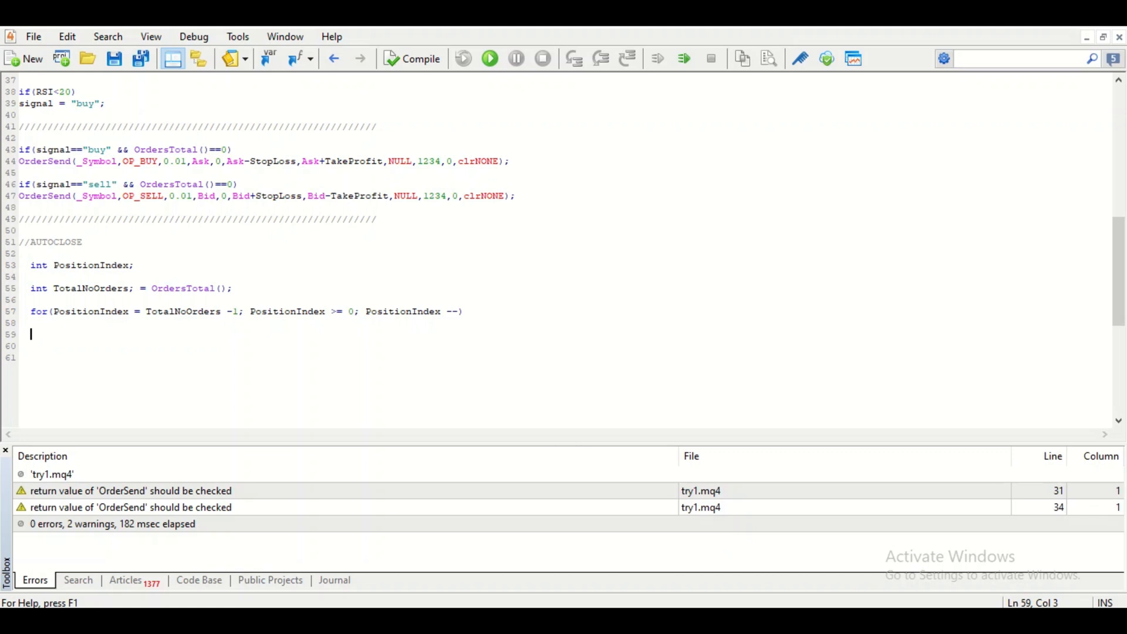
Add if(!OrderSelect(PositionIndex, SELECT_BY_POS, MODE_TRADES))continue; inside the loop
text(if)
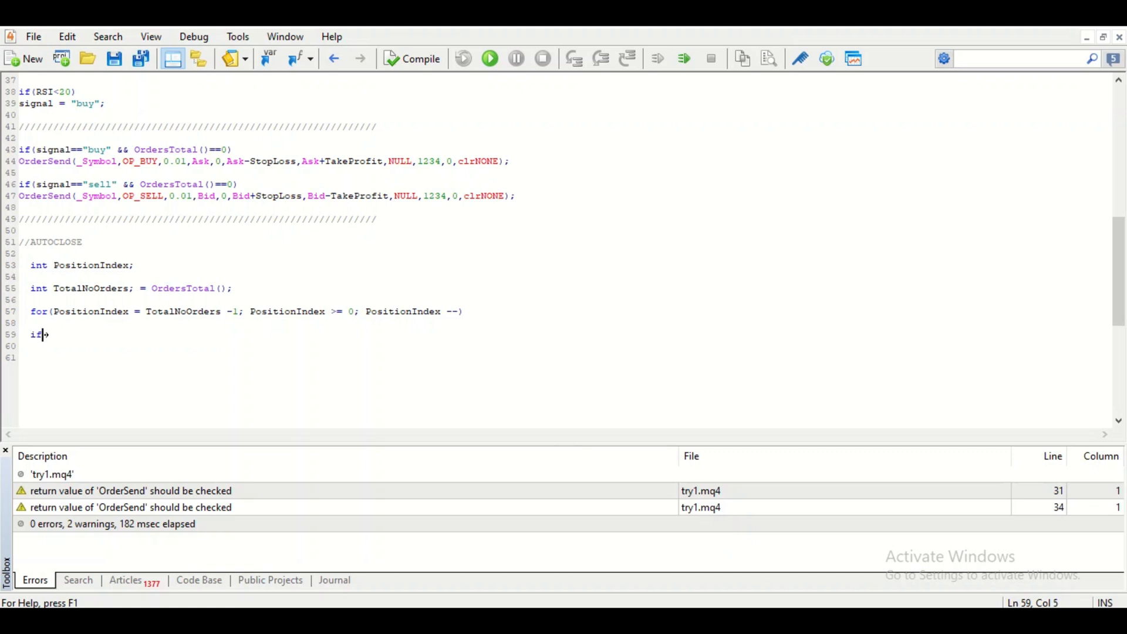
text((!)
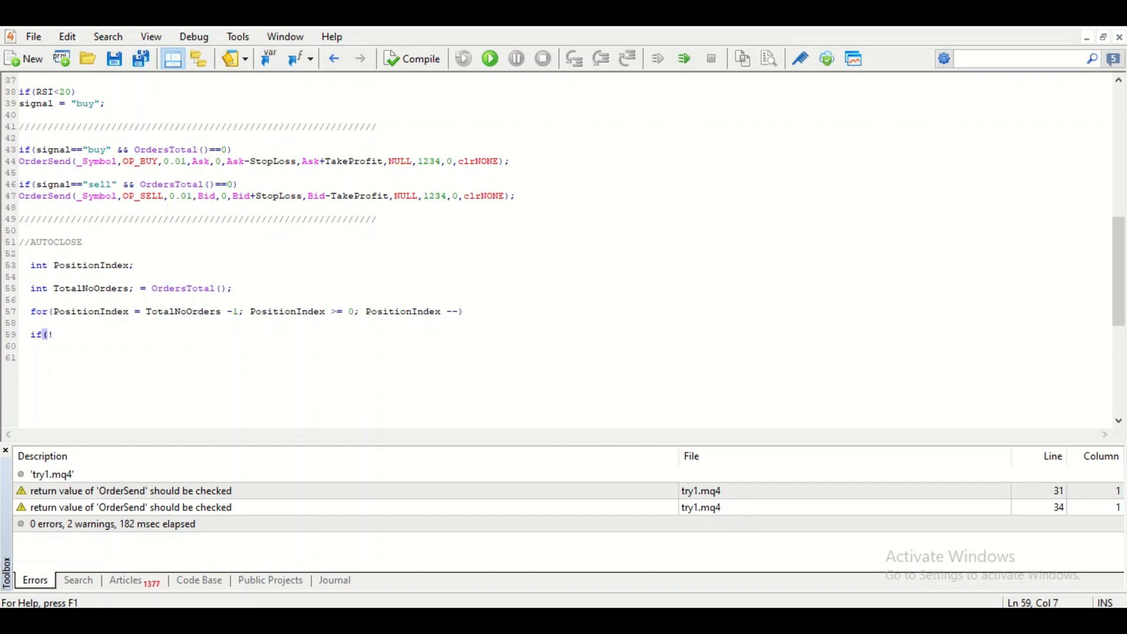
text(OrderSelect(PositionIndex)
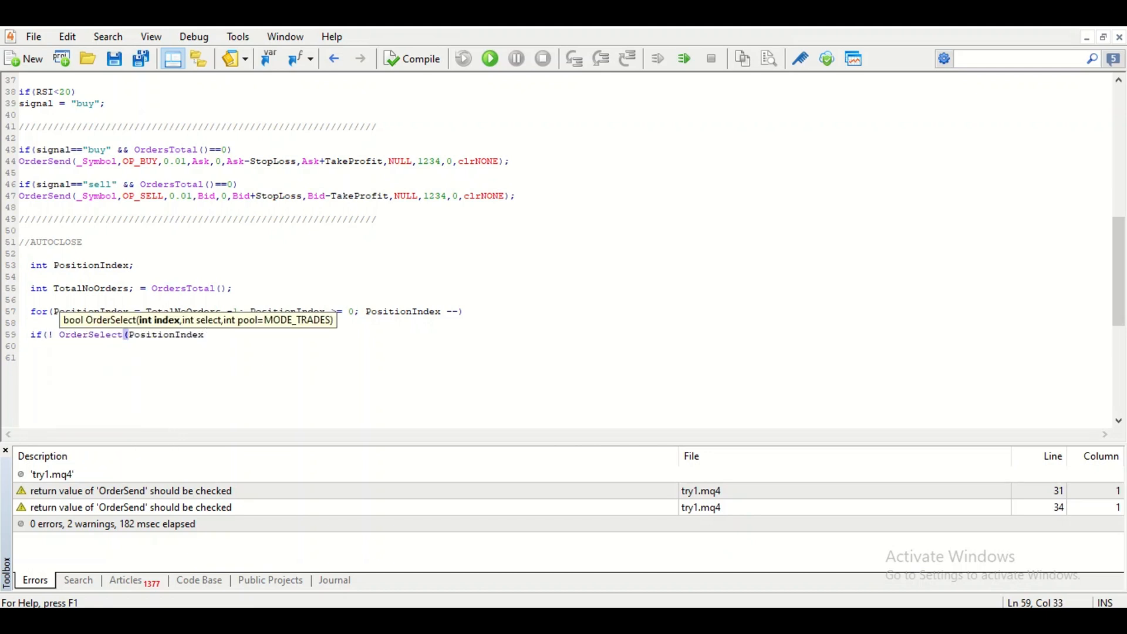
text(, SELECT_BY_POS)
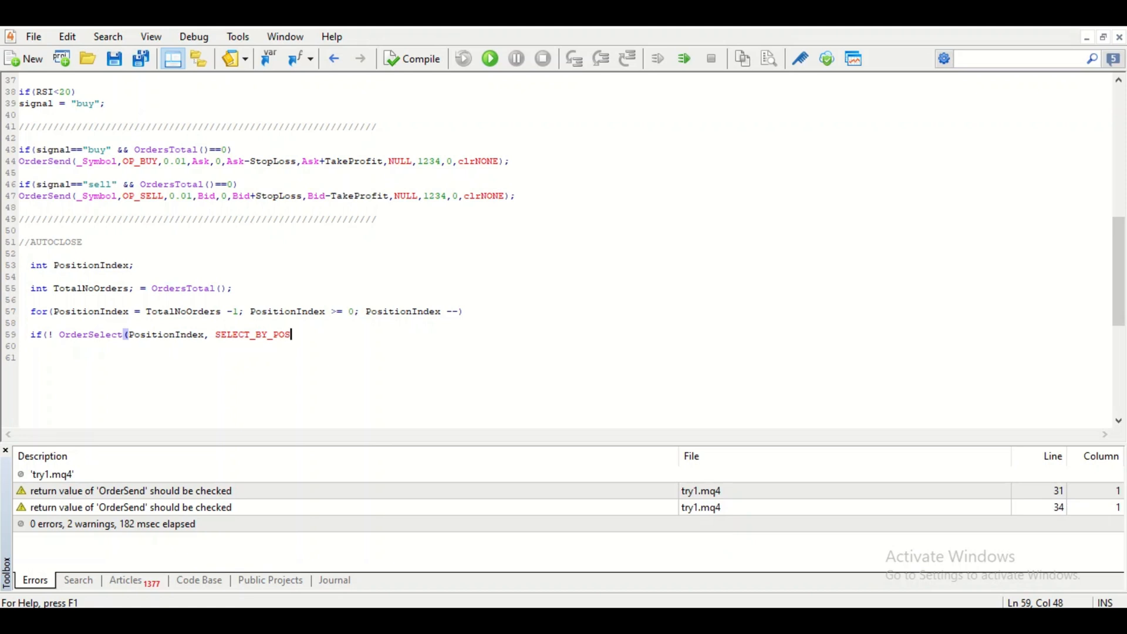
text(, MODE_TRADES)
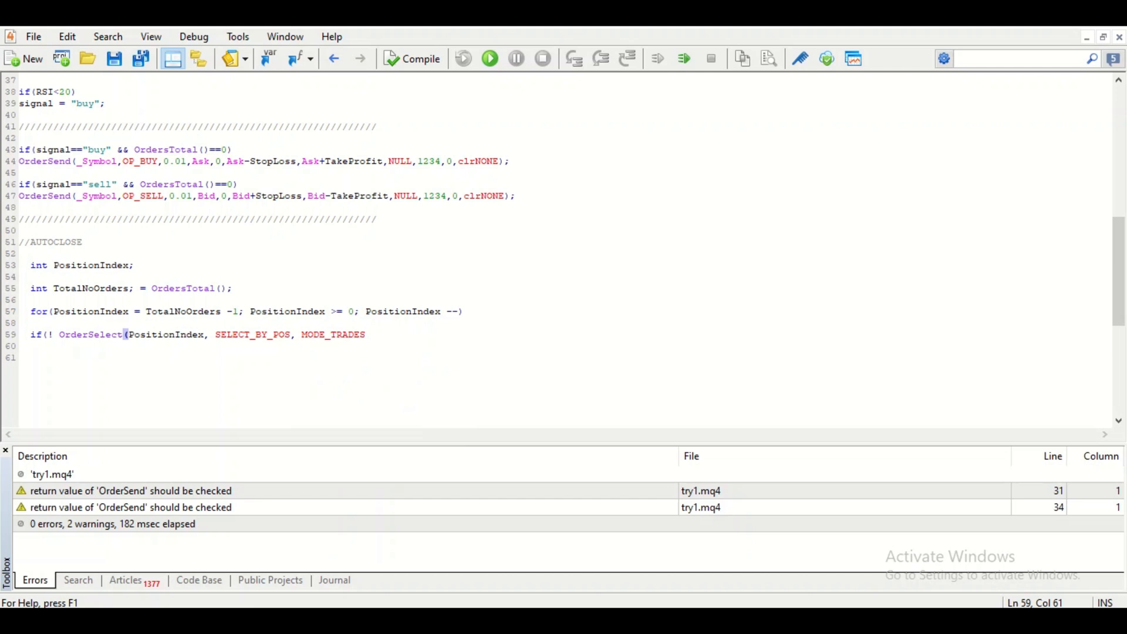
text())continue;)
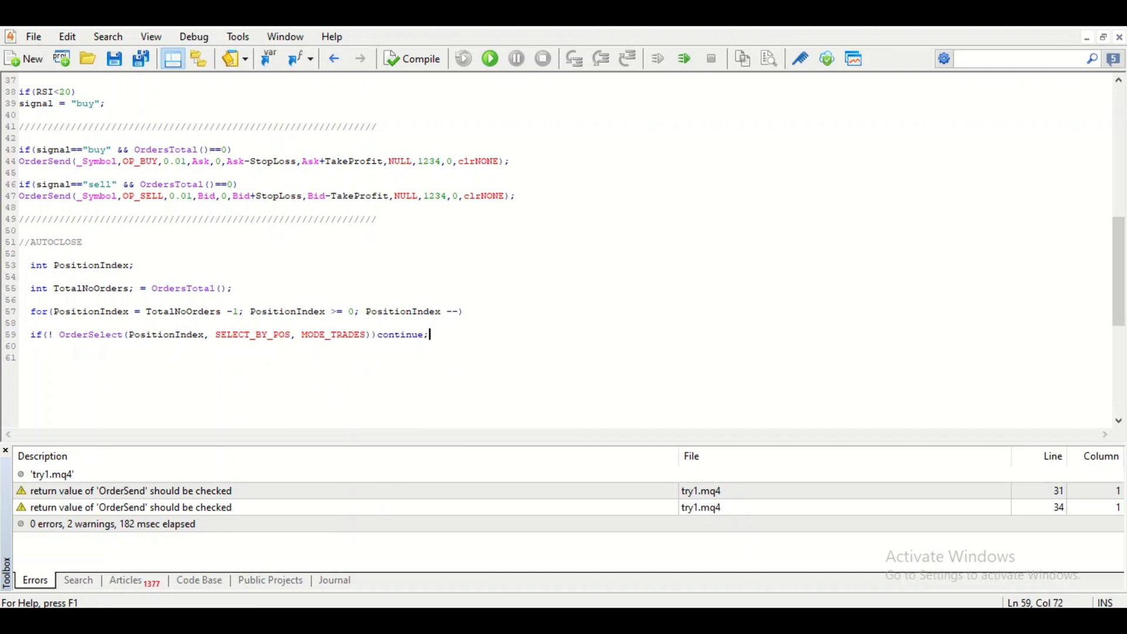
key(Enter)
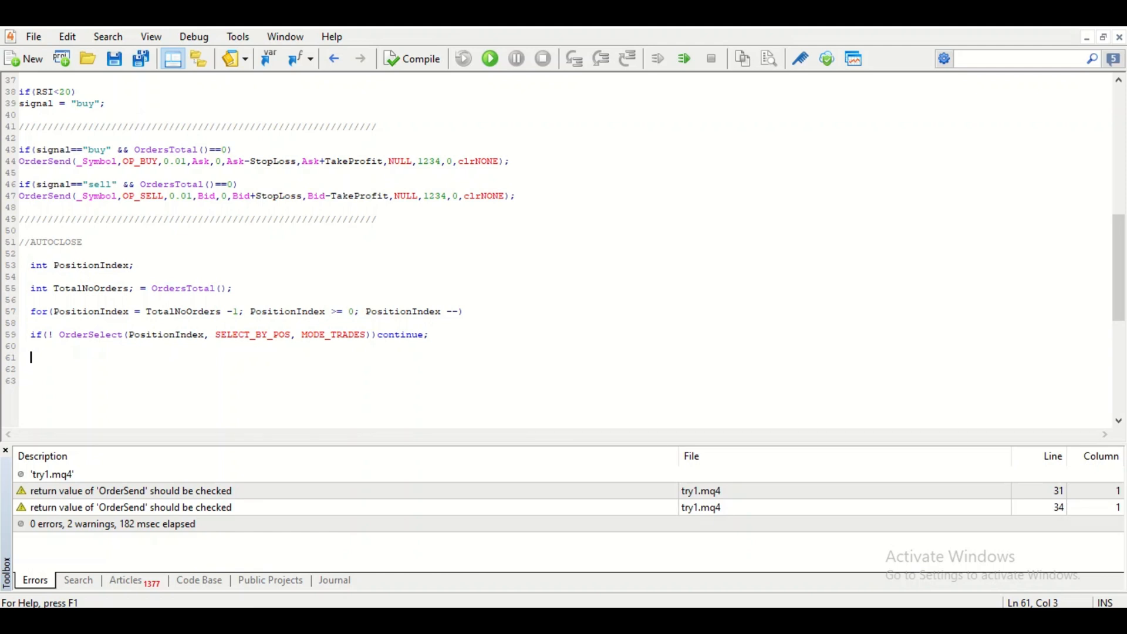
Begin the close condition if(signal=="sell"
text(if()
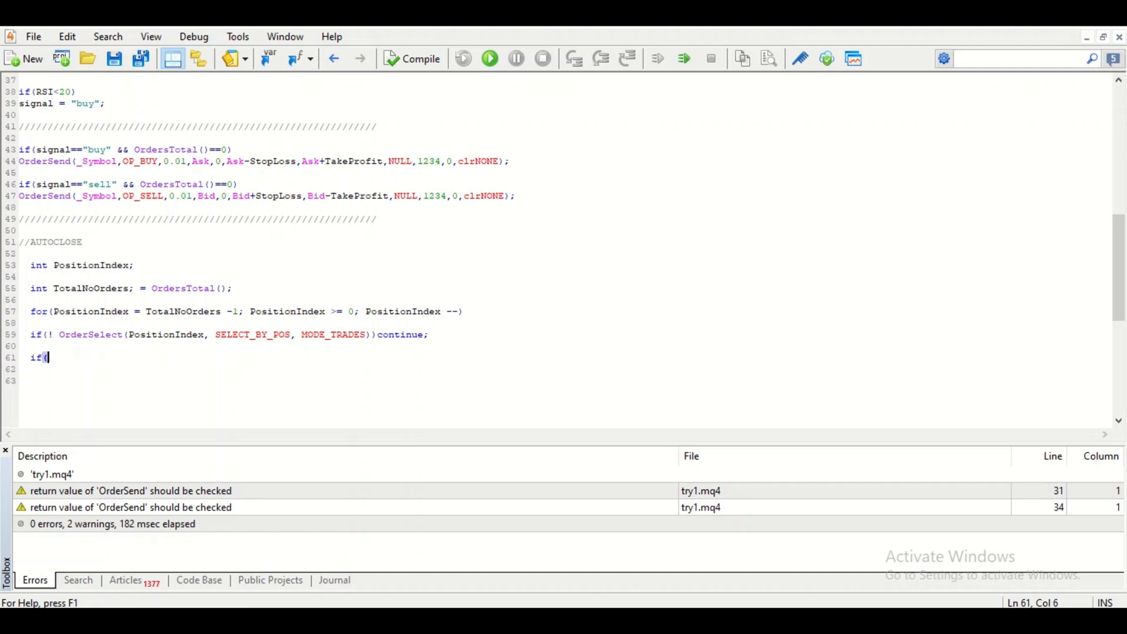
text(signal==)
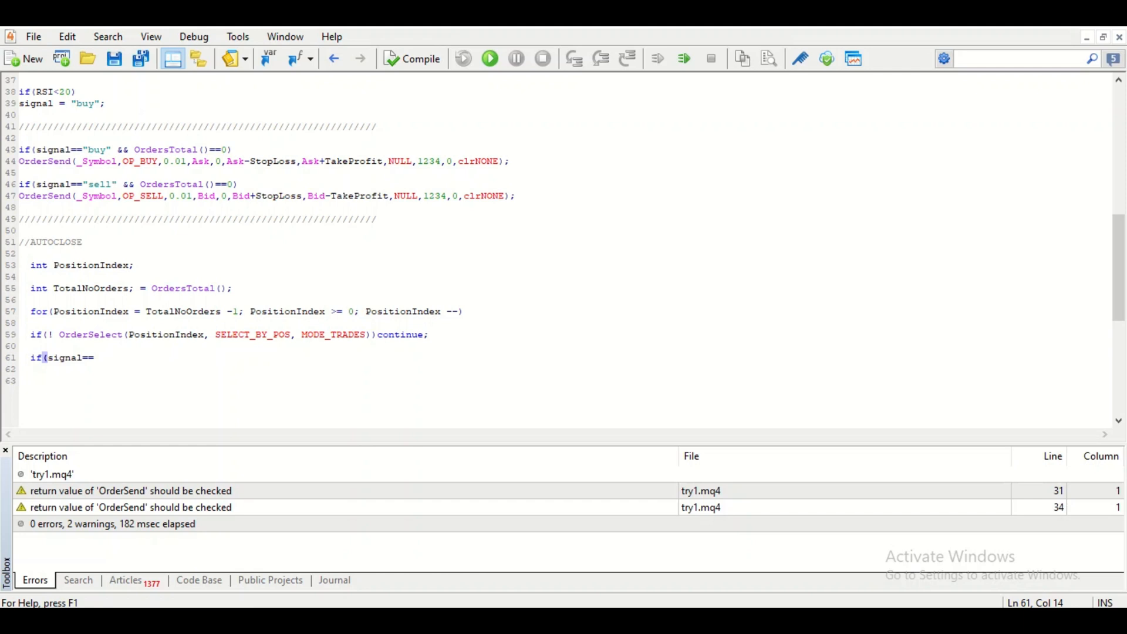
text("sell")
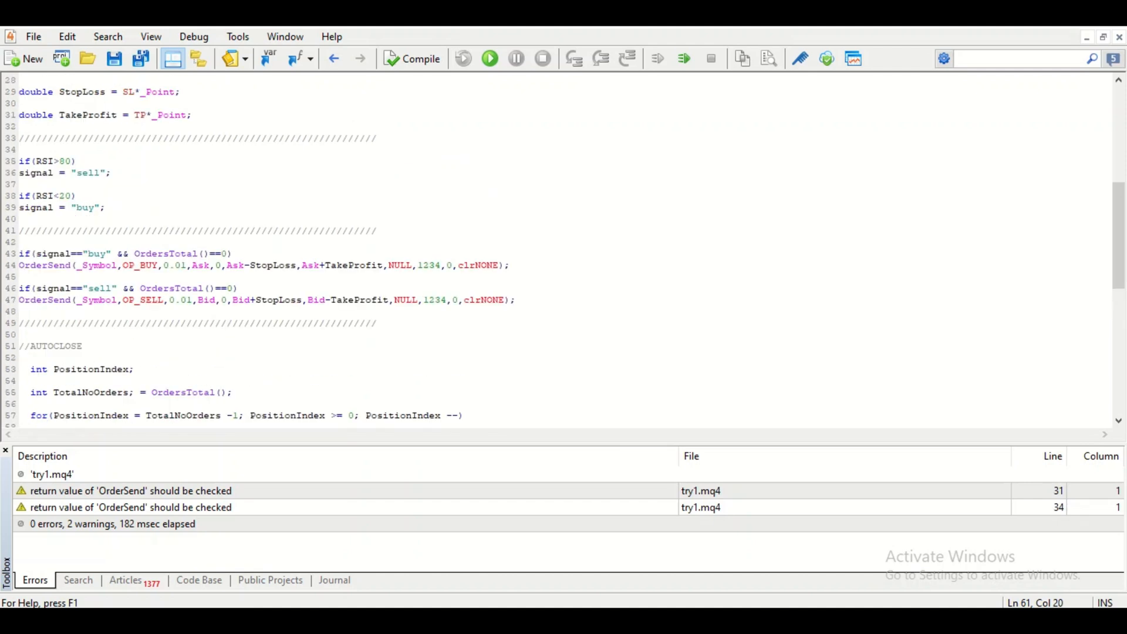
Extend the sell-signal condition with an && clause on the next line
click(108, 173)
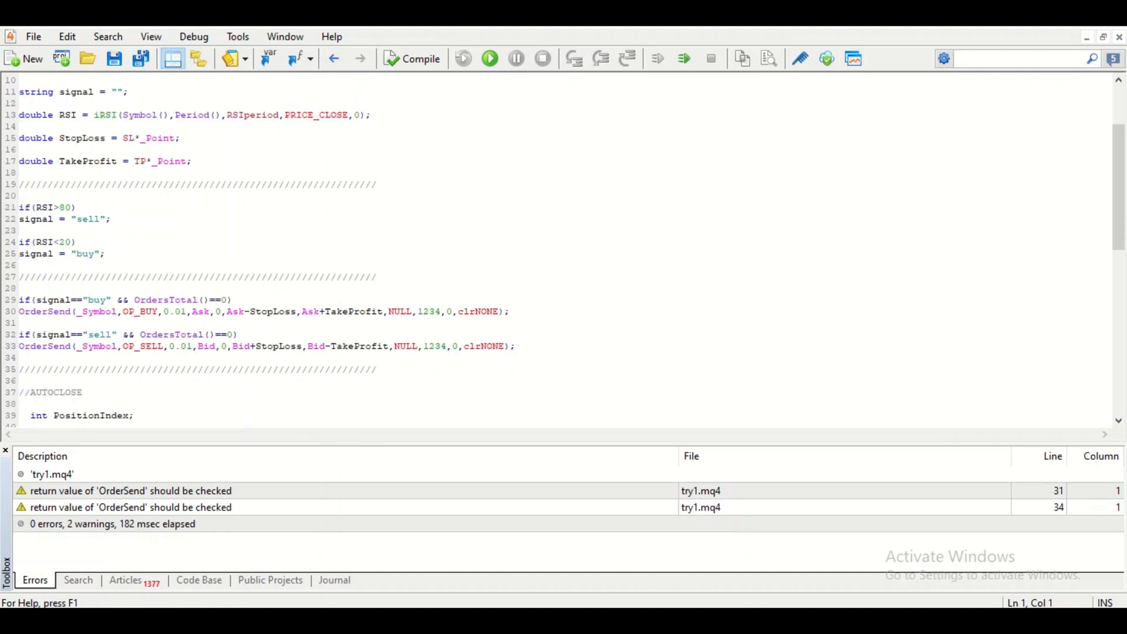
drag(518, 345, 380, 368)
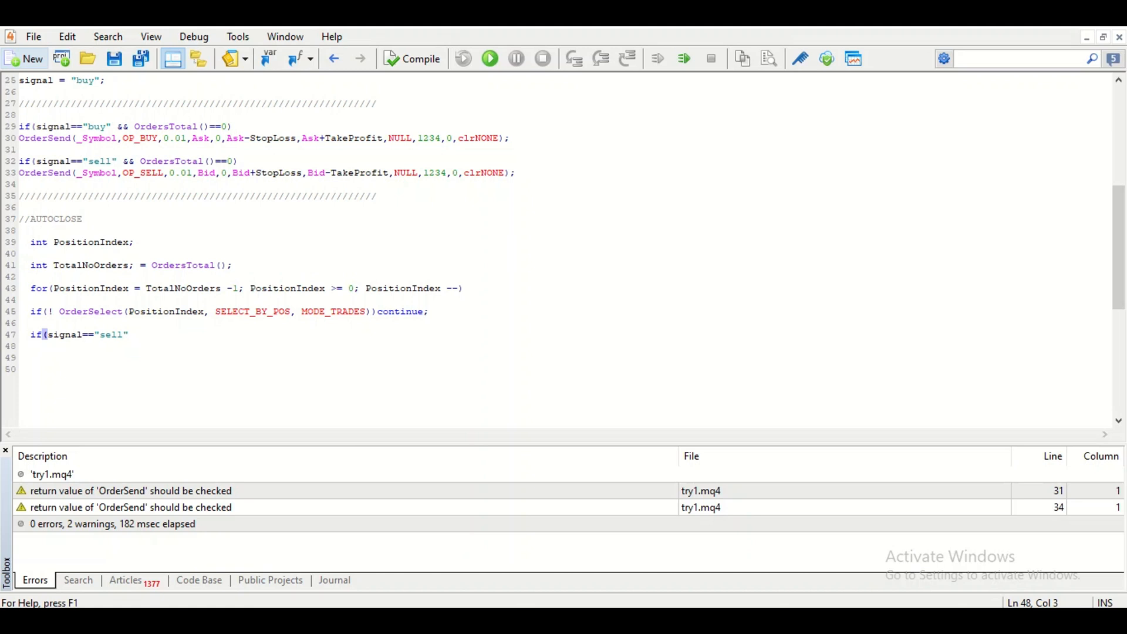
text(&& Order)
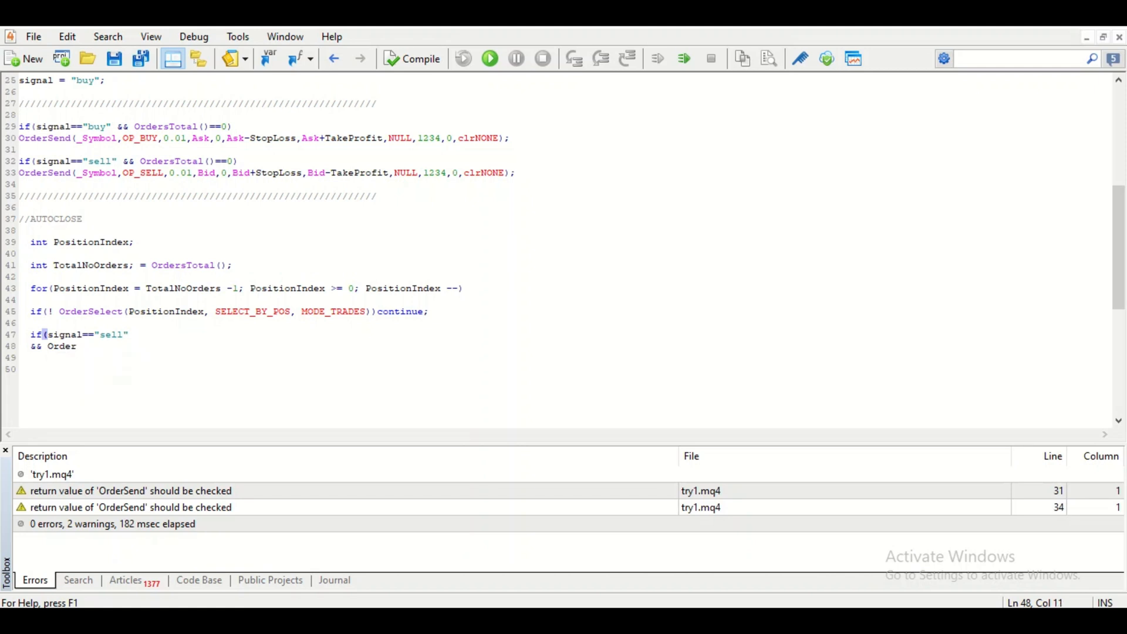
Require OrderMagicNumber()==1234 in the sell condition
text(Magic)
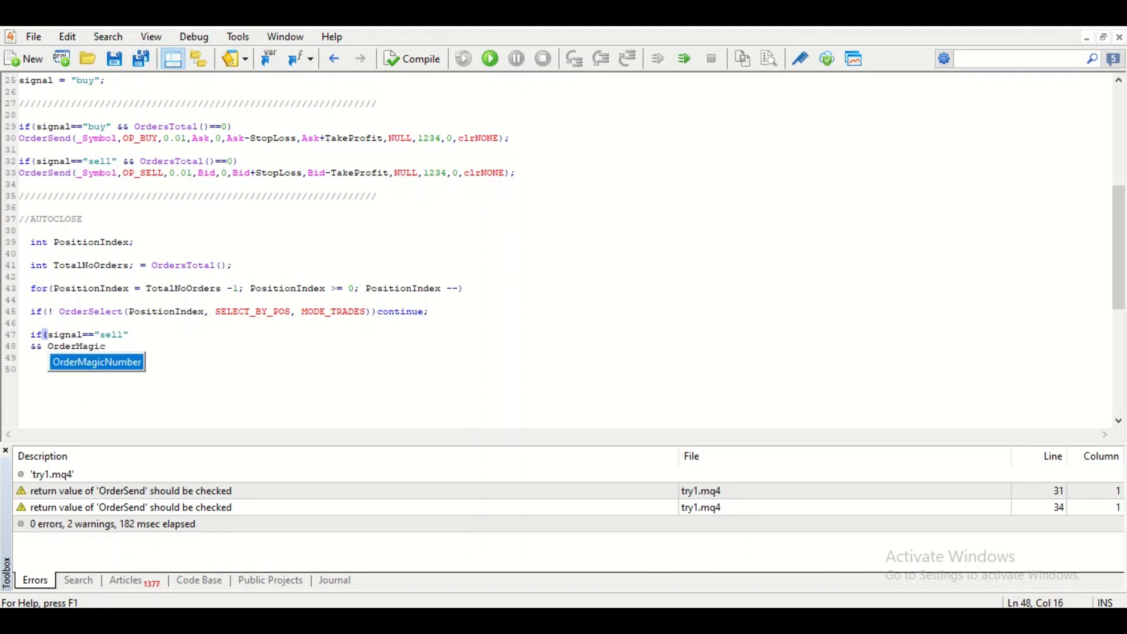
text(Numb)
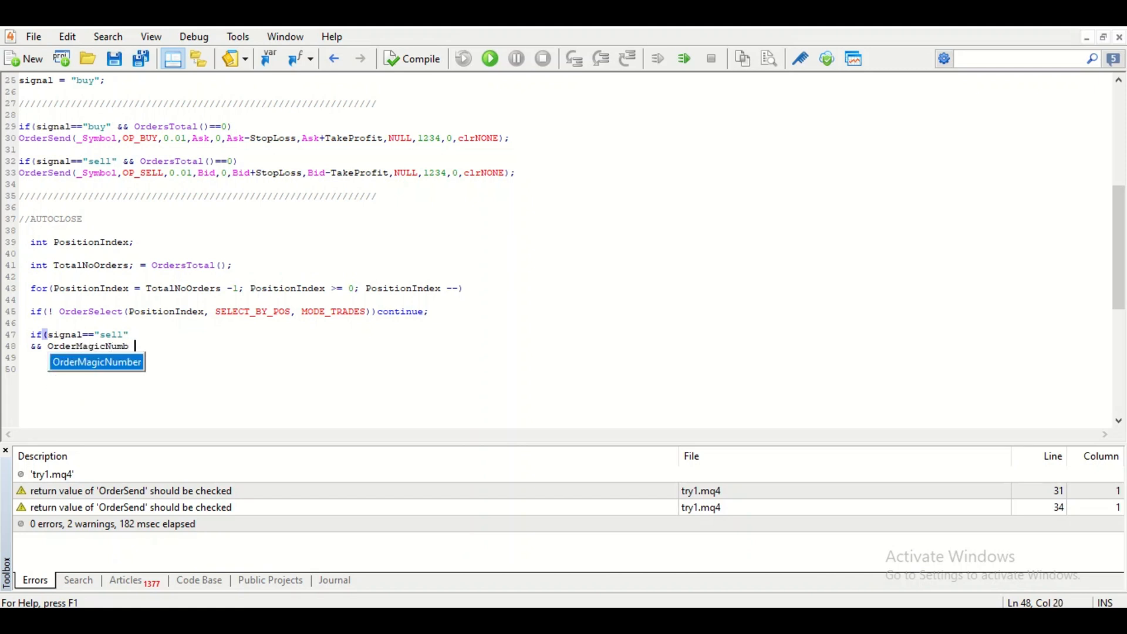
text(er)
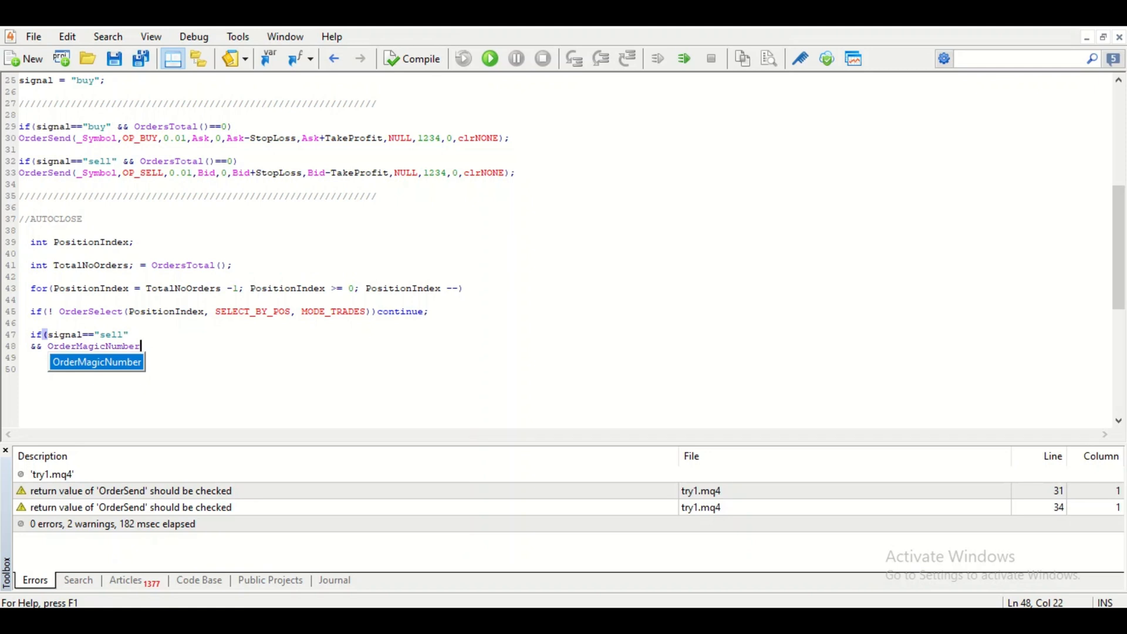
text())
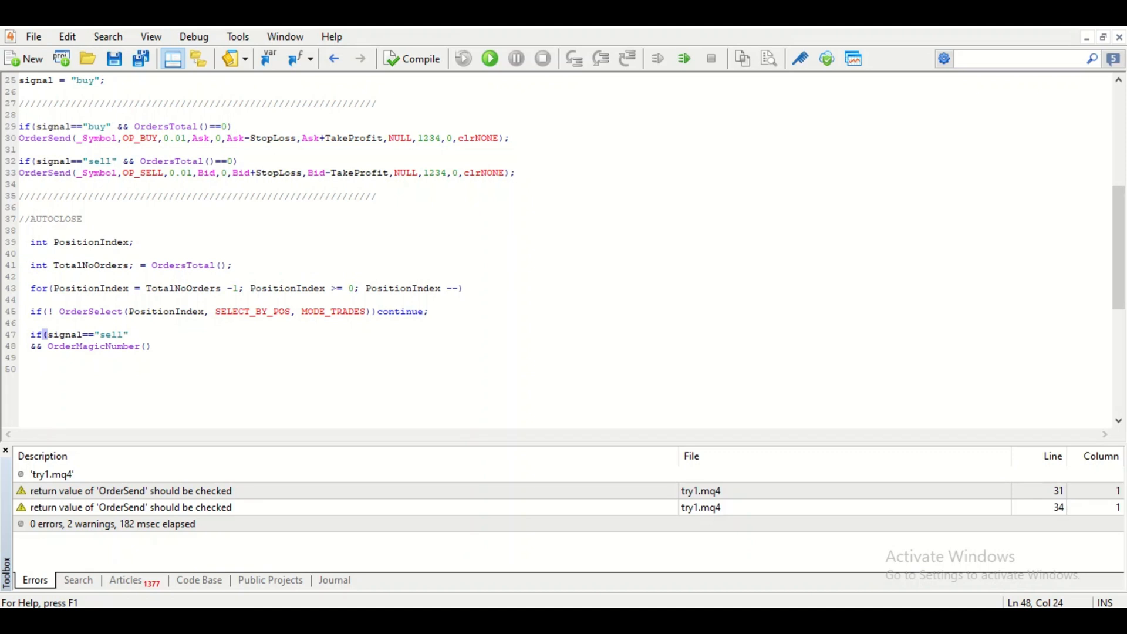
text(=)
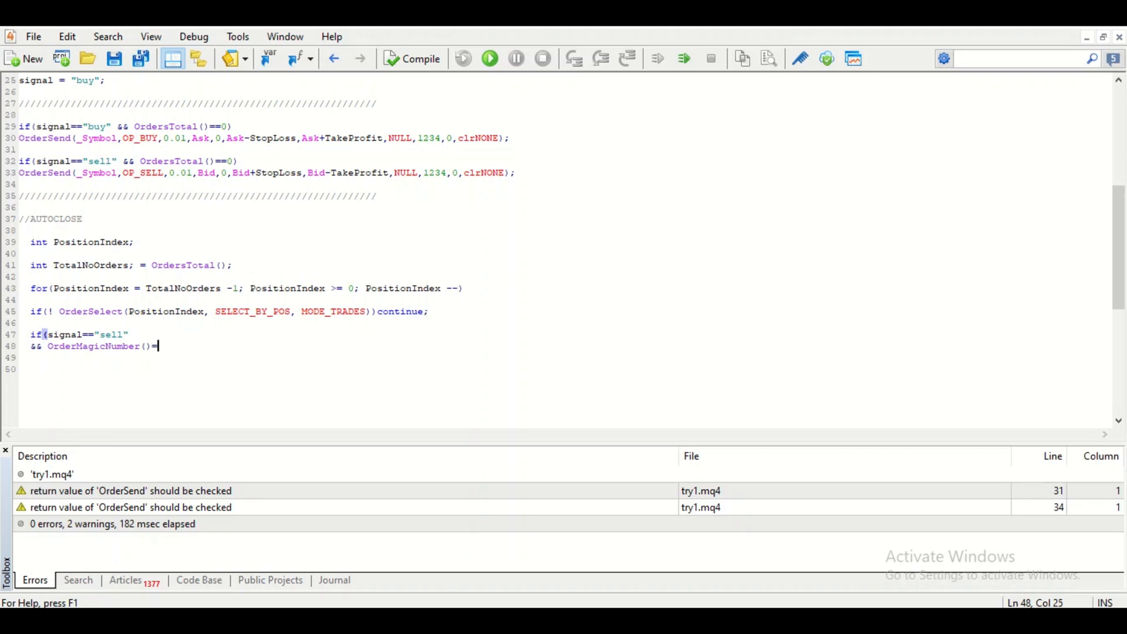
text(=1234)
click(564, 357)
text(&&)
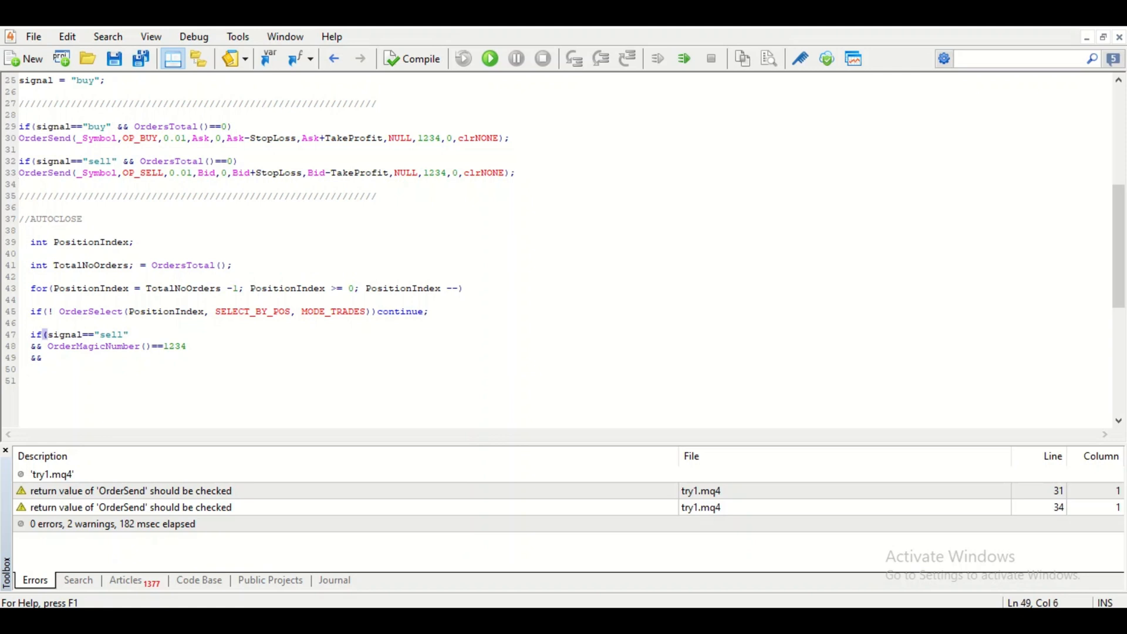
Require OrderSymbol()==Symbol() and OrderType()==OP_BUY, closing the condition
text(OrderSymbol())
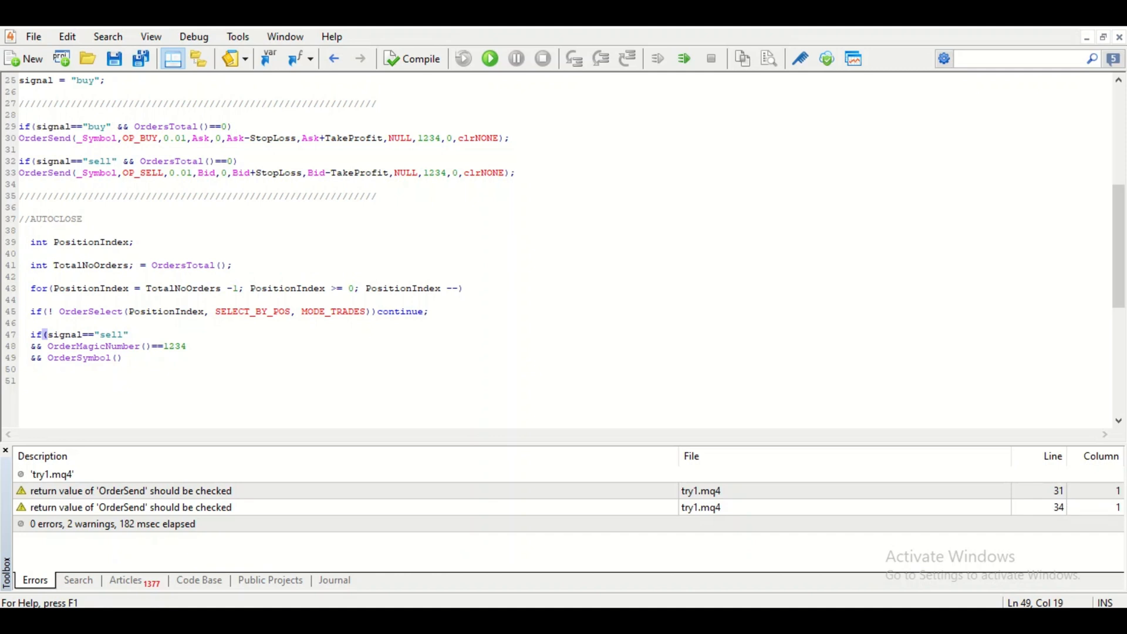
text(==)
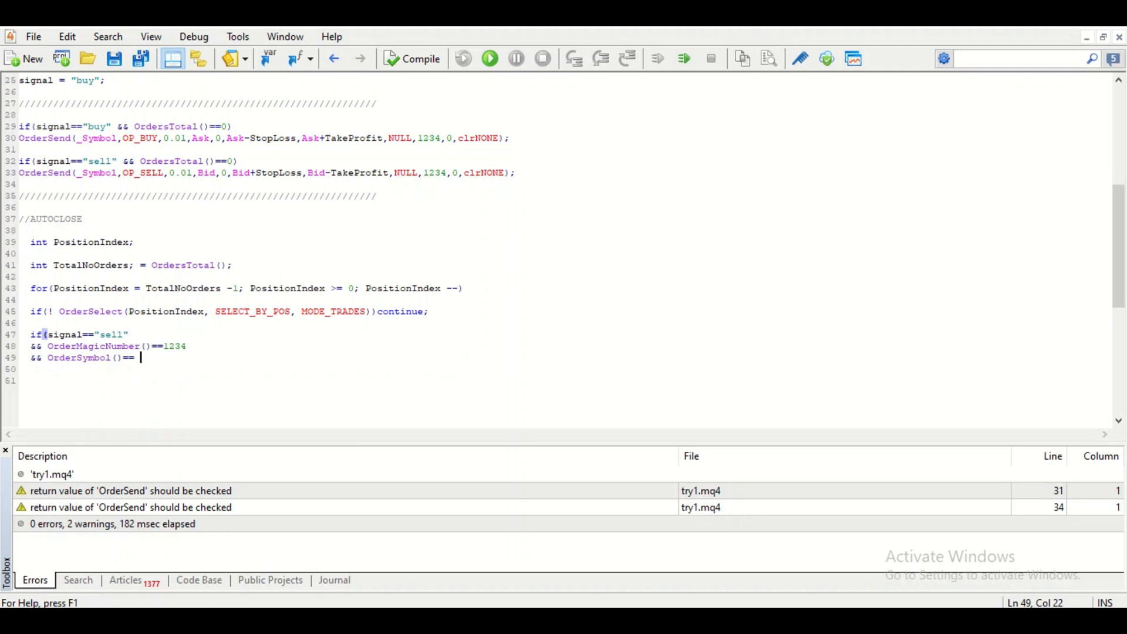
text(P)
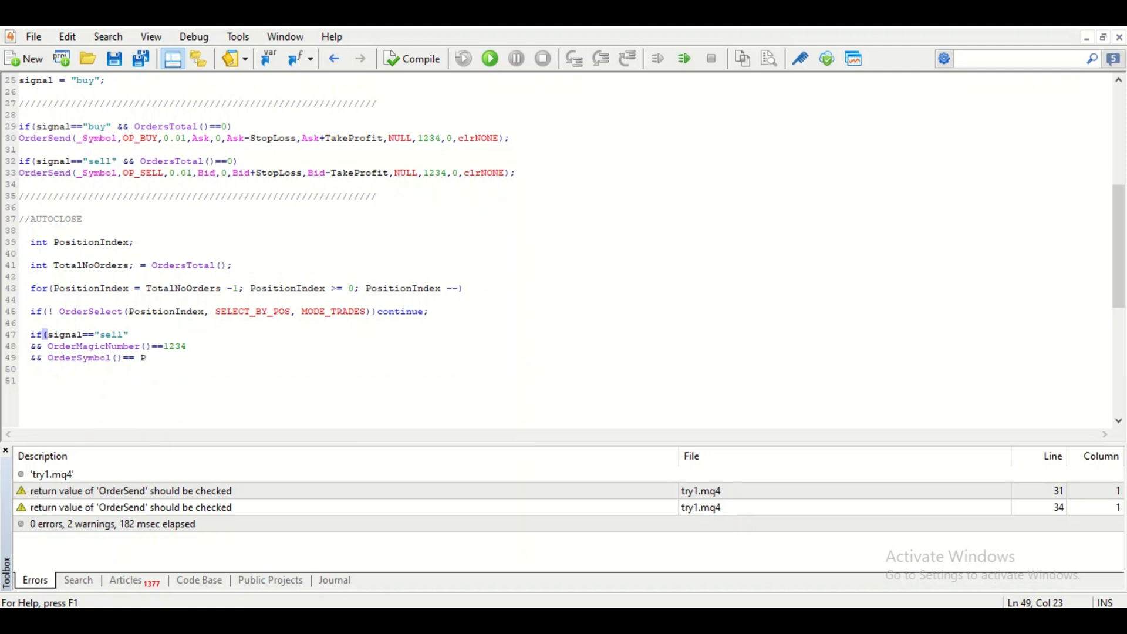
text(Sy)
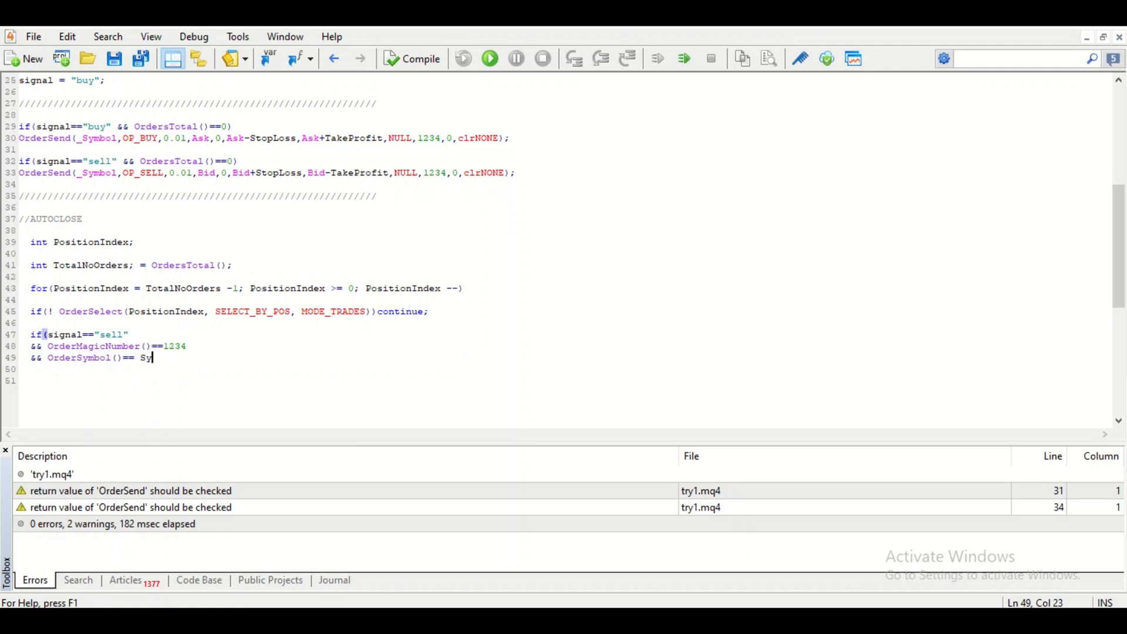
text(mbol())
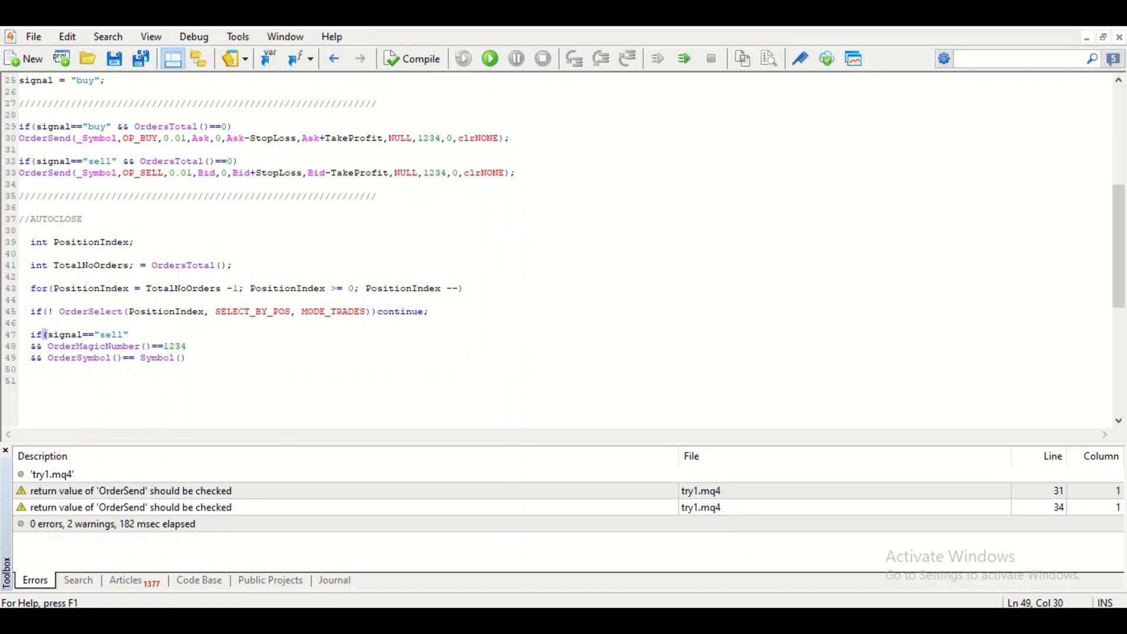
text(&& (Order)
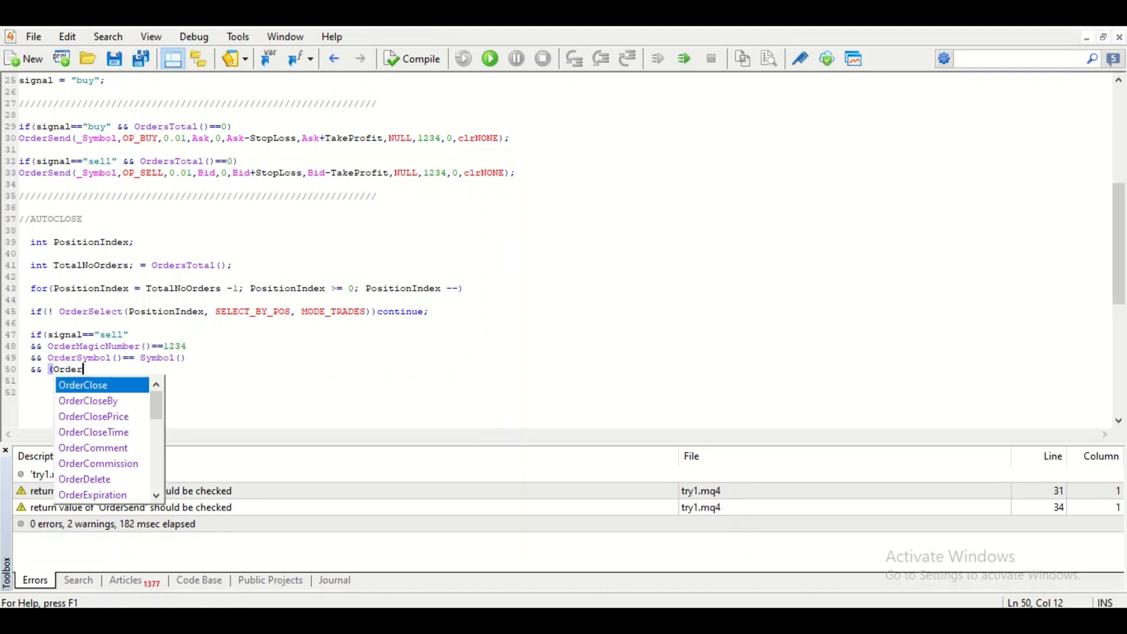
text(Type() == OP_)
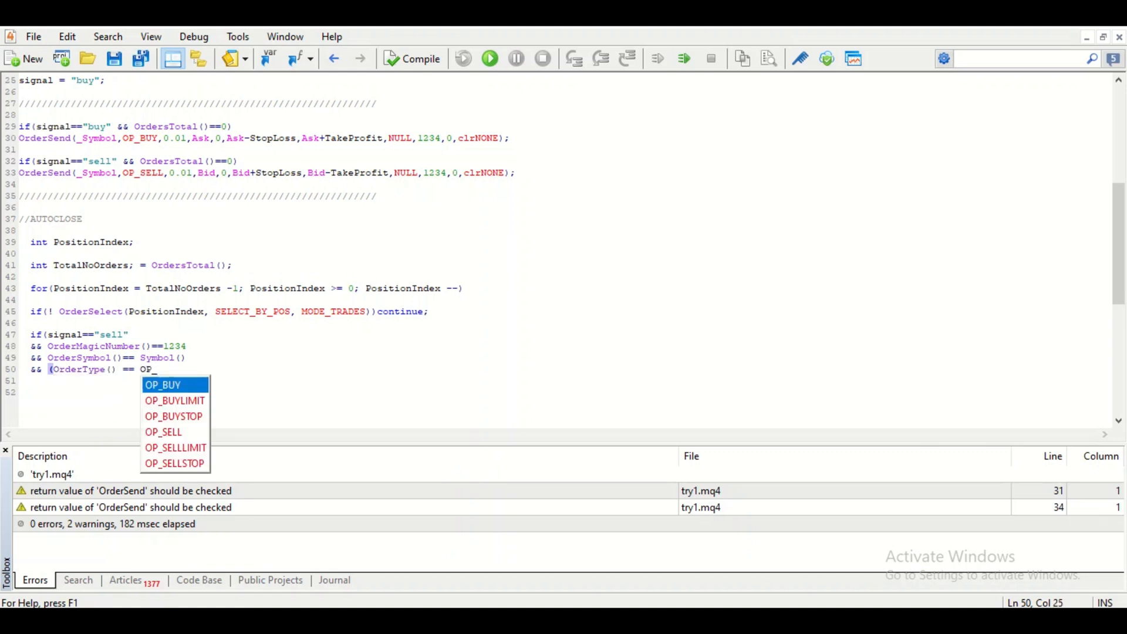
click(162, 384)
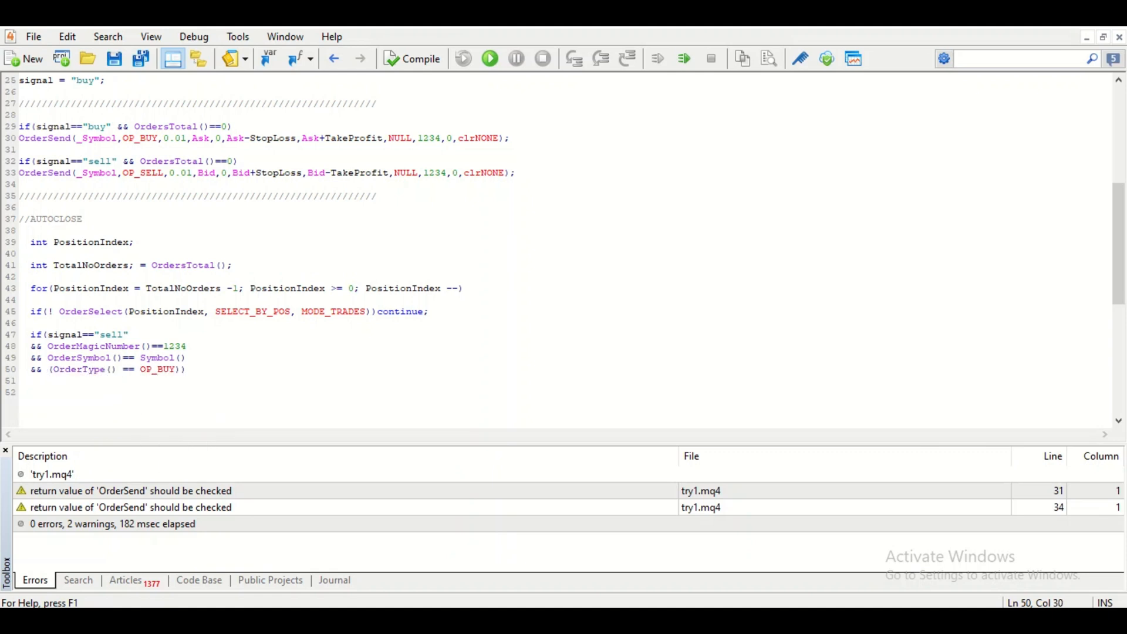
text(if()
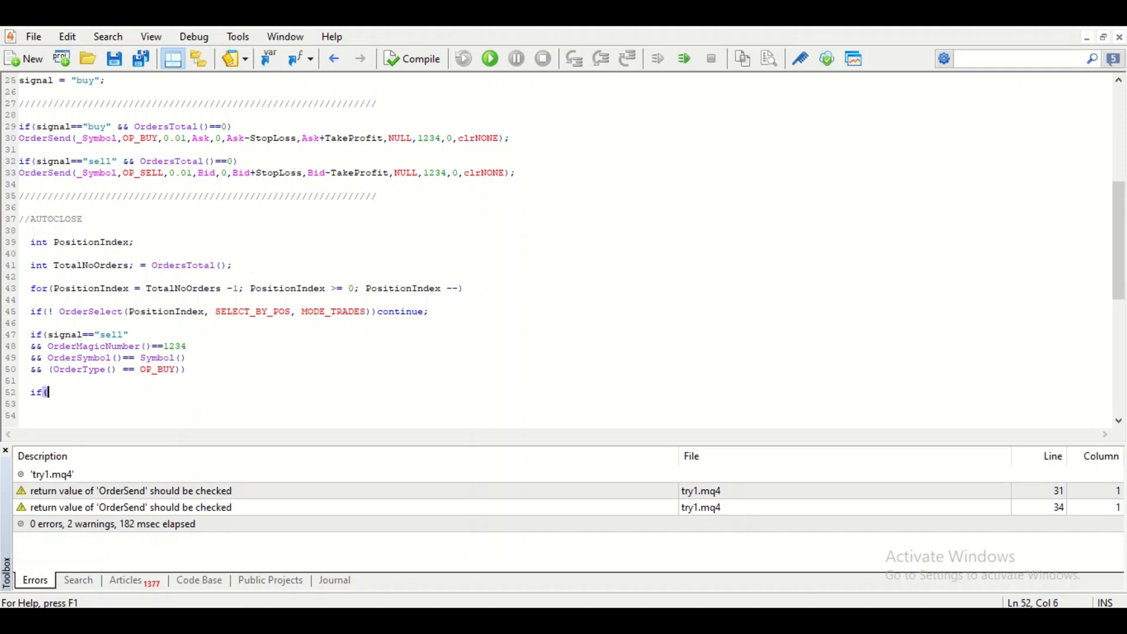
Begin if(!OrderClose(...)) to close the matching order
text(!)
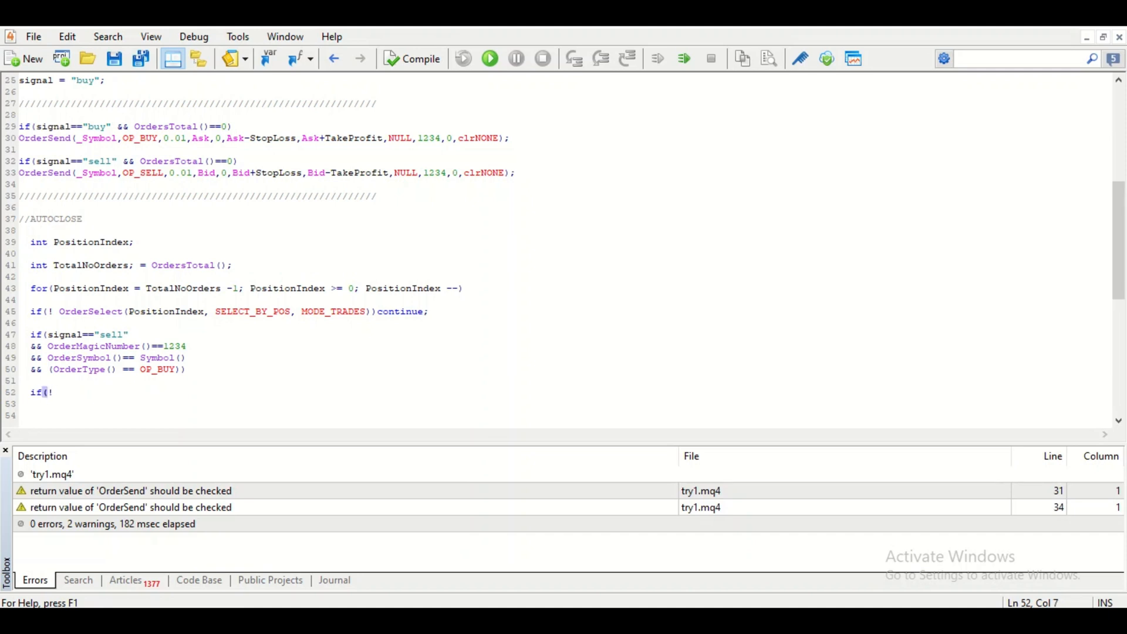
text(OrderClose( OrderTicket(),OrderLots(), OrderClosePrice(),0)
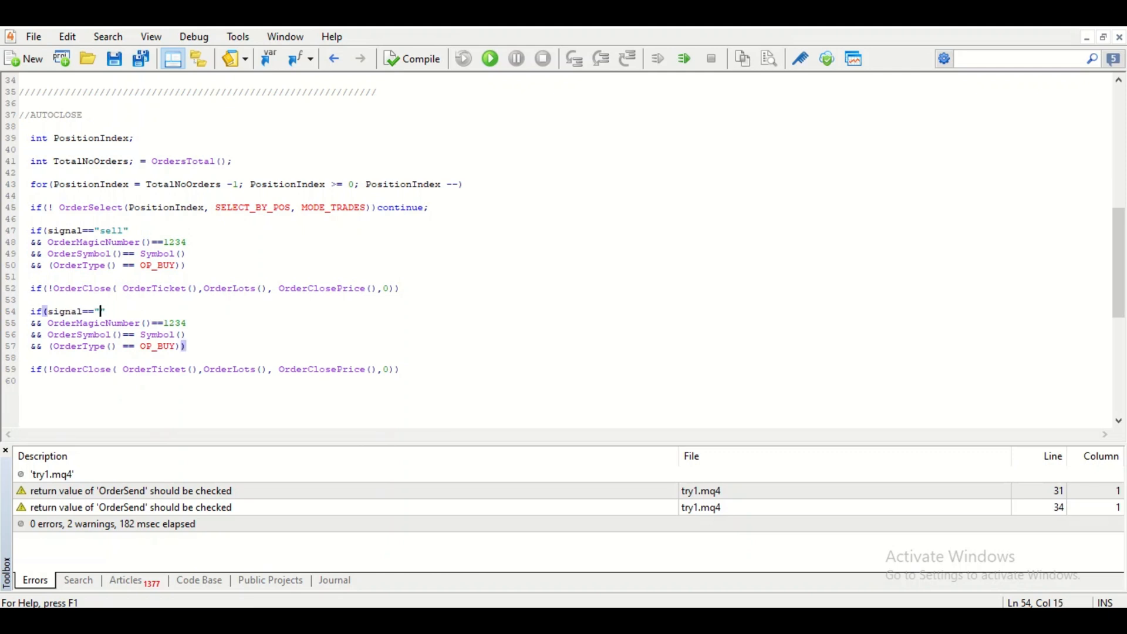
Set the duplicated block to signal=="buy" and pick OP_SELL as its order type
text(buy)
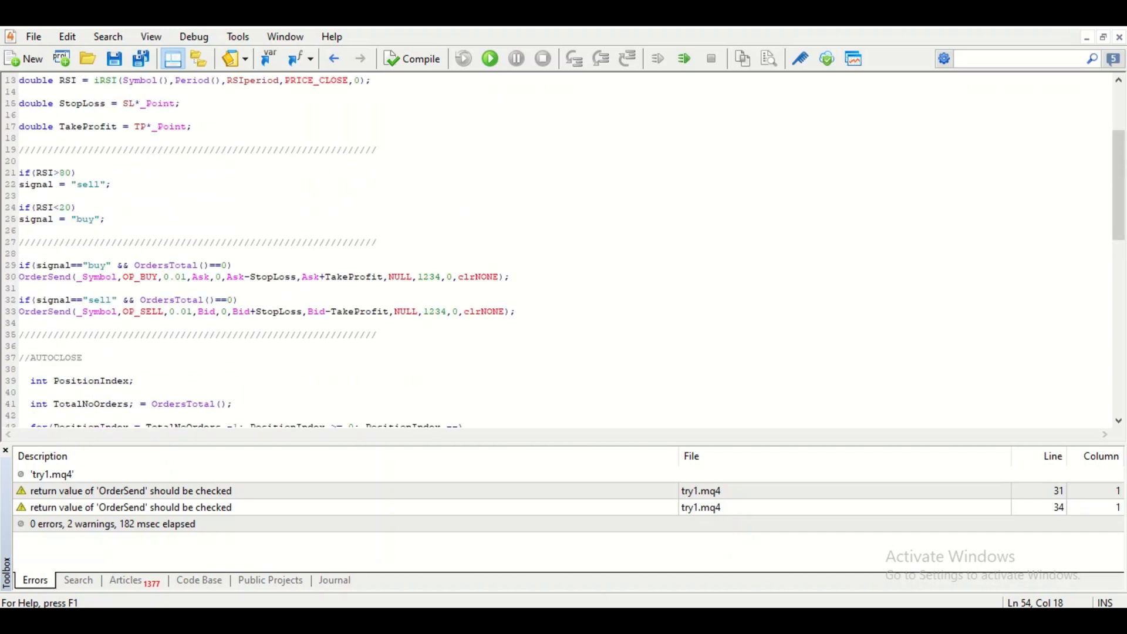
double_click(96, 265)
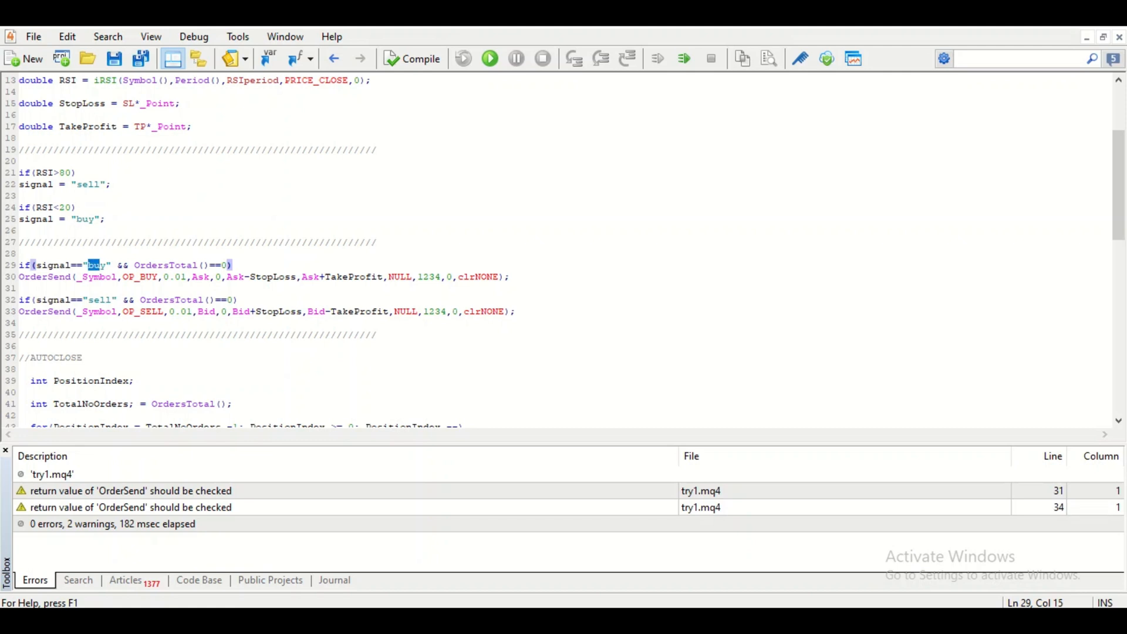
scroll(down, 3)
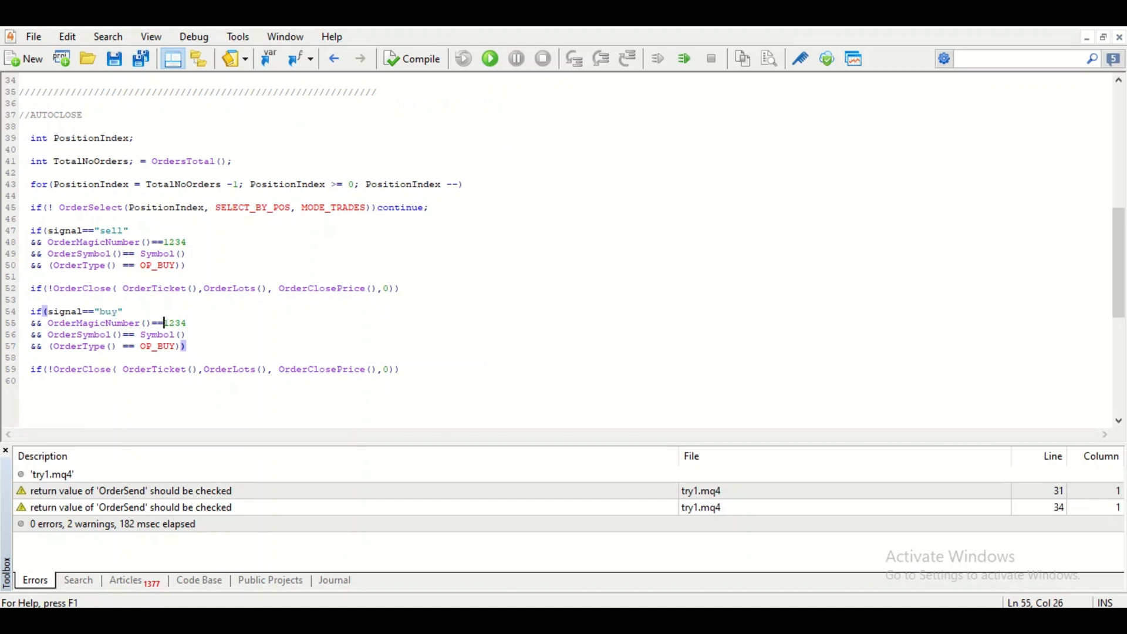
scroll(up, 3)
text(SELL)
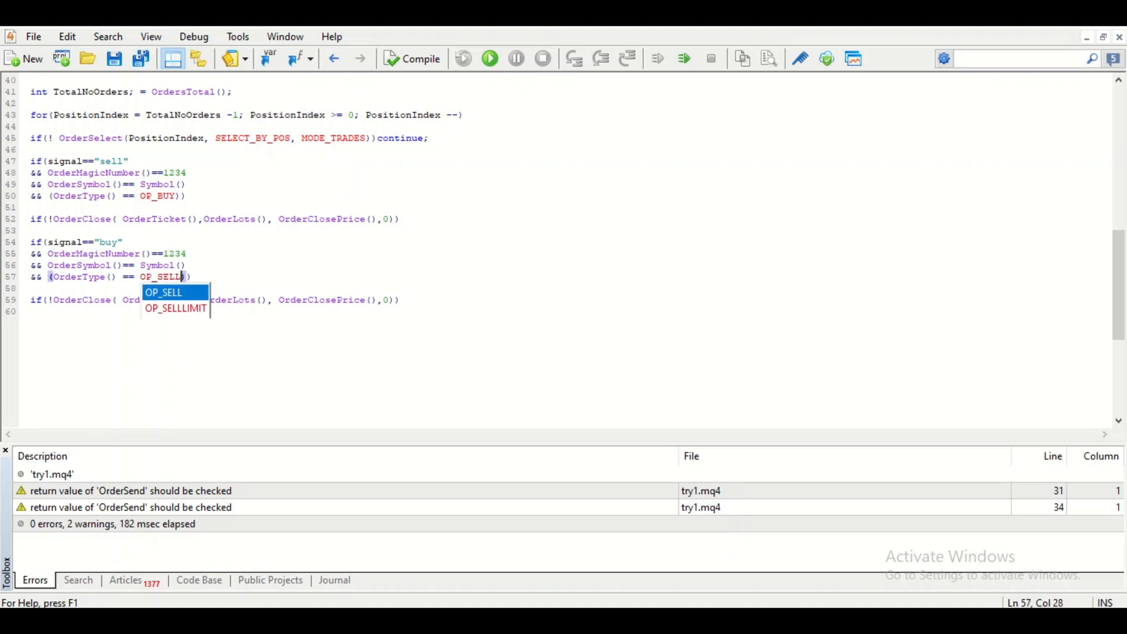
key(Down)
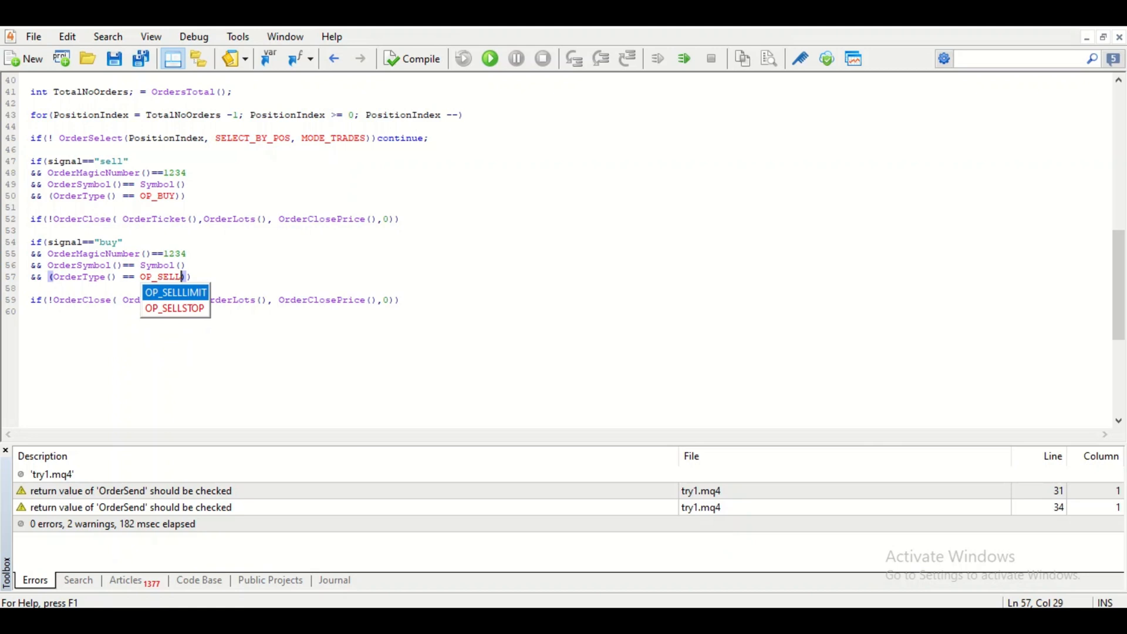